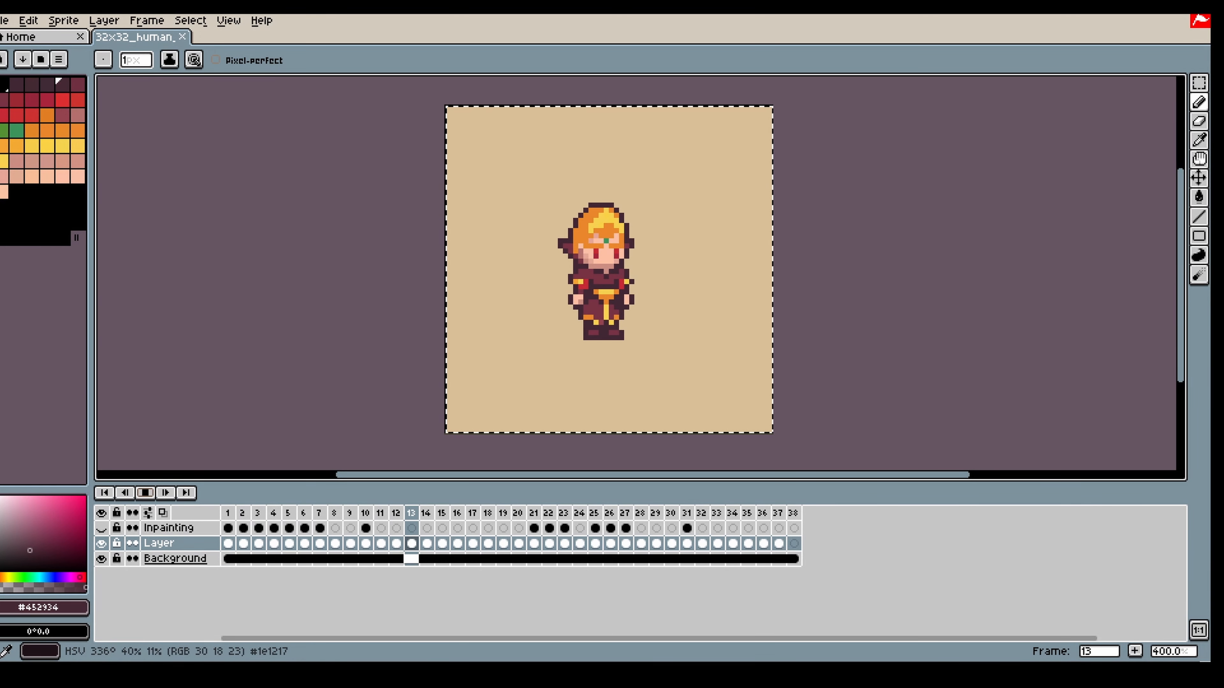
# Review frames of the rotation sprite and launch PixelLab's Animation generator
pyautogui.click(472, 512)
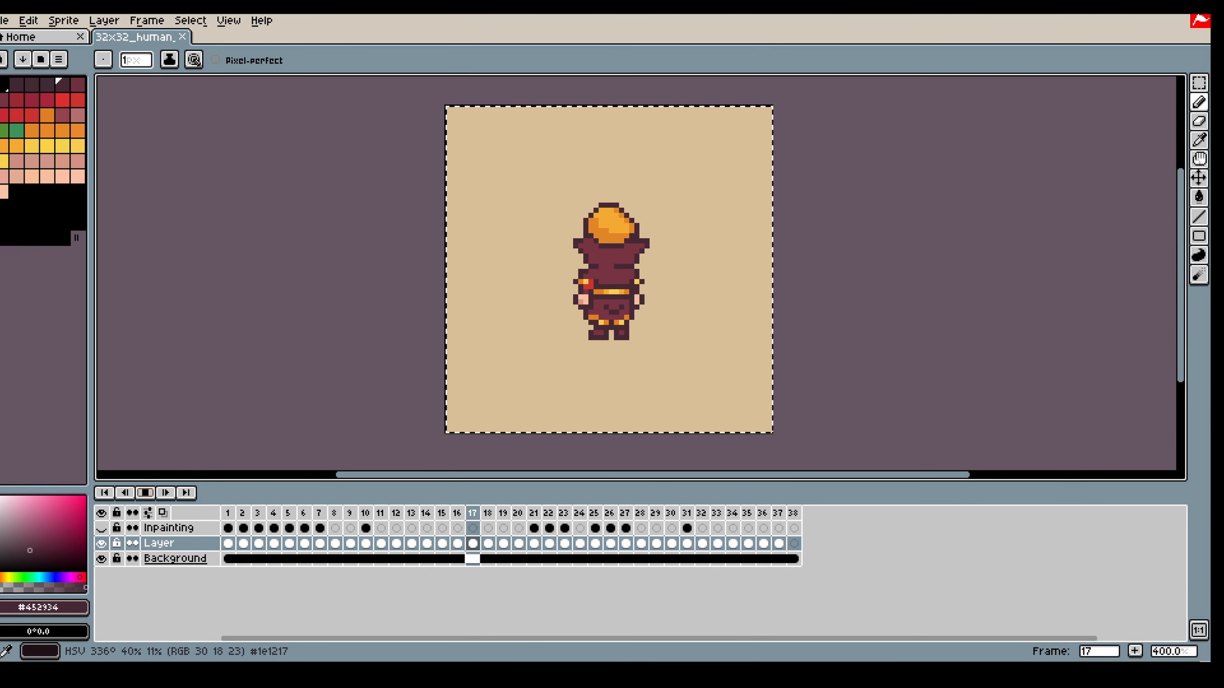
pyautogui.click(548, 514)
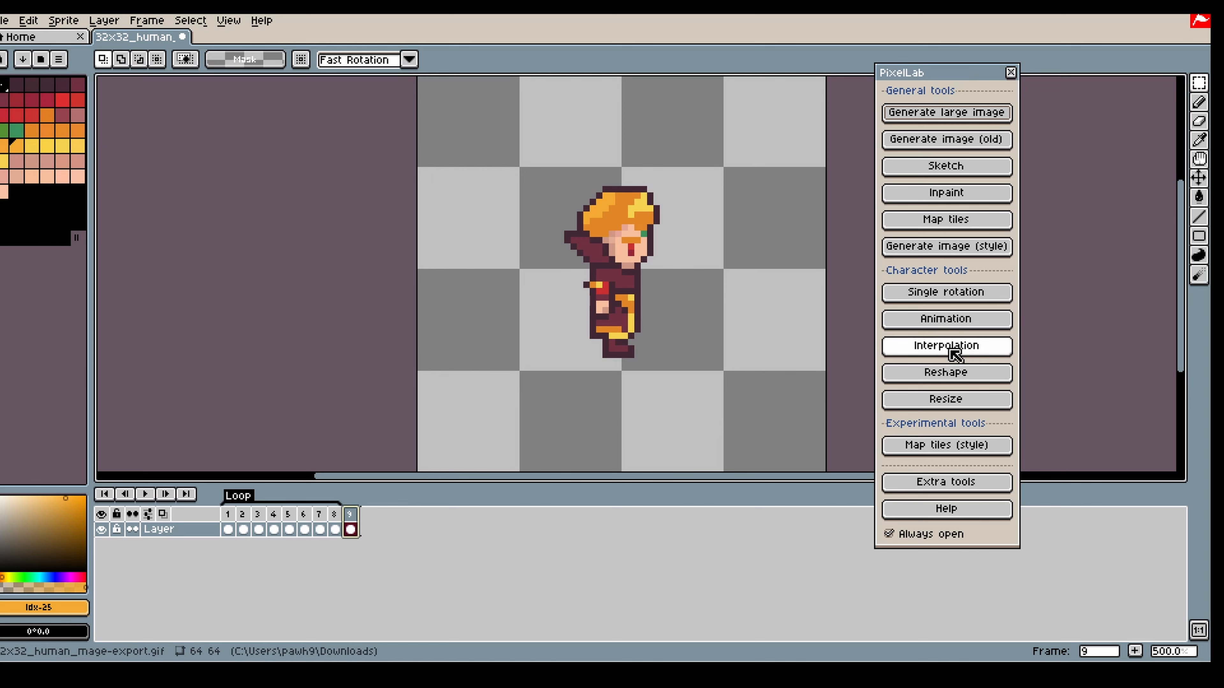
pyautogui.click(946, 193)
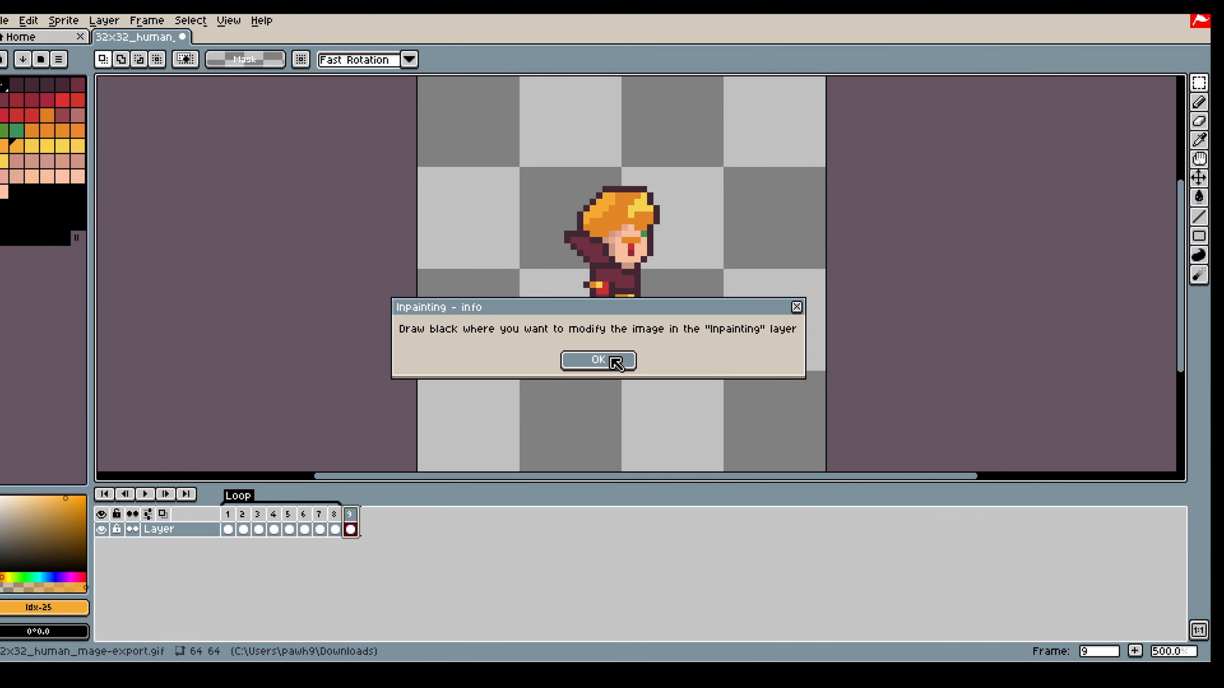
# Generate a 'human mage' walk from the current sprite as reference in Sidescroller (eye level) view
pyautogui.click(597, 361)
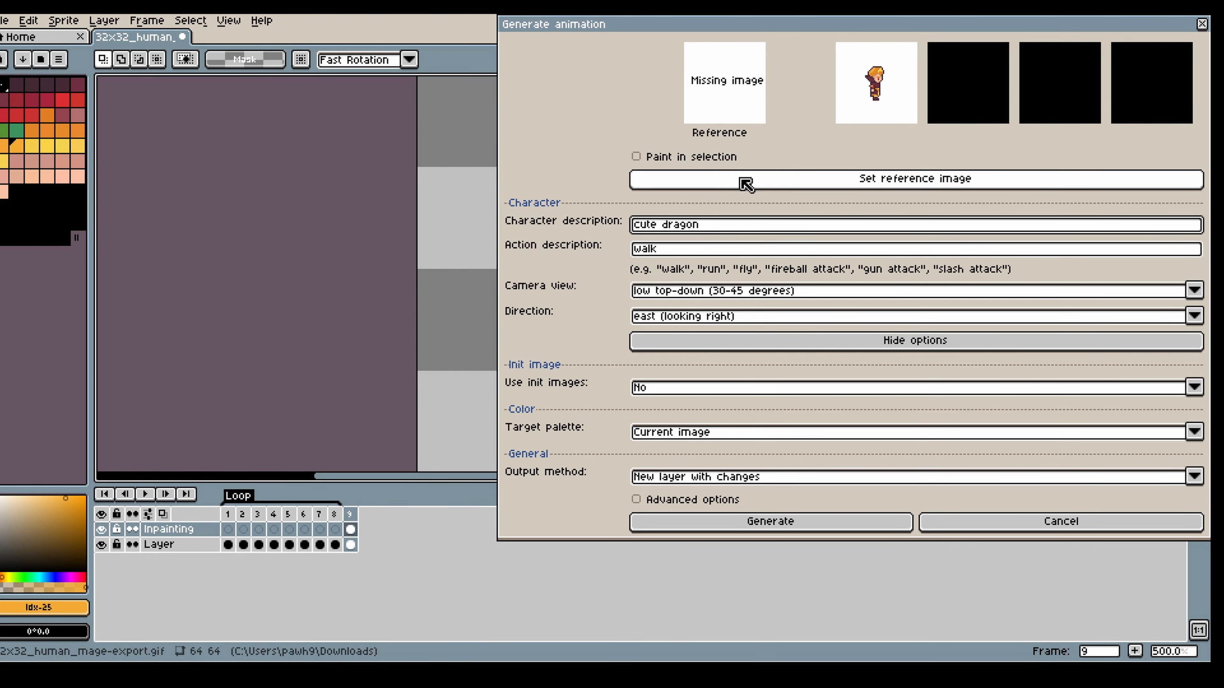
pyautogui.click(916, 179)
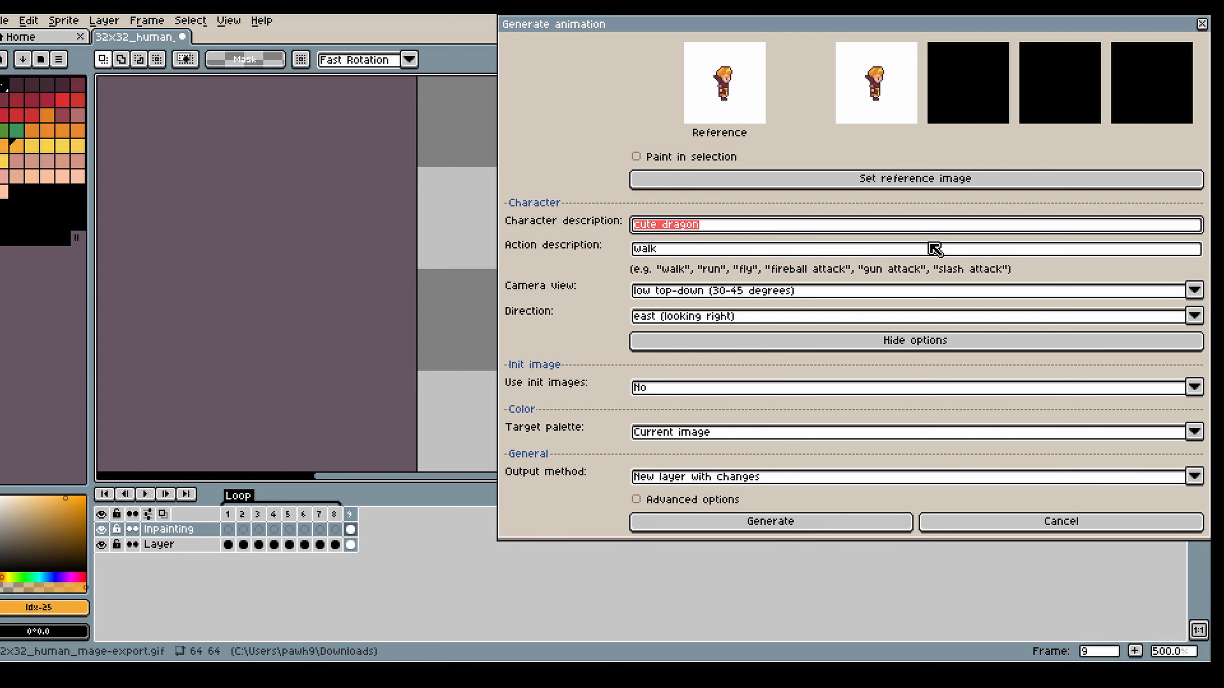
pyautogui.write('human mage')
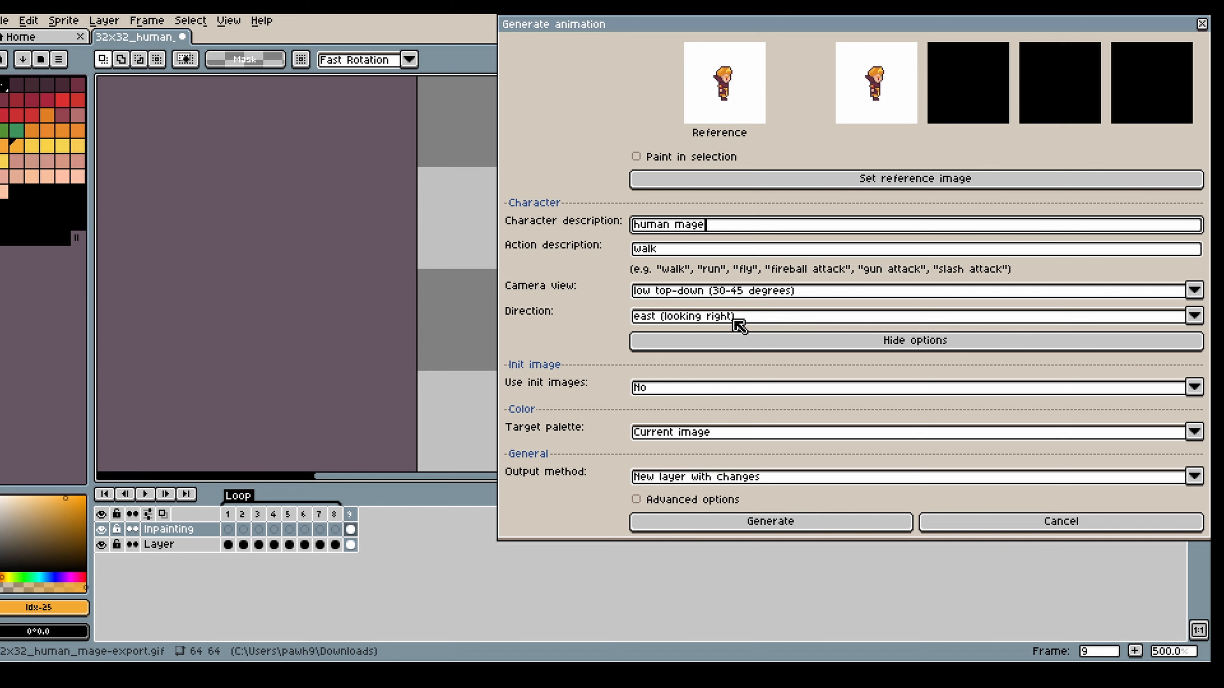
pyautogui.click(914, 291)
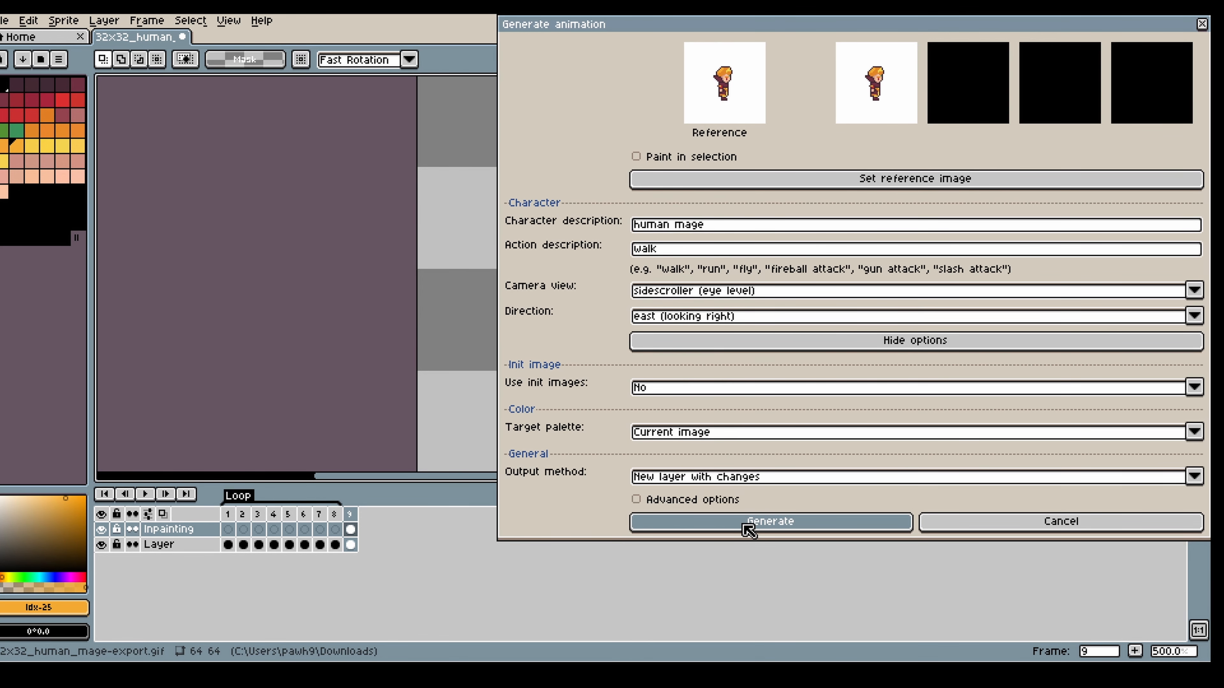
pyautogui.click(769, 521)
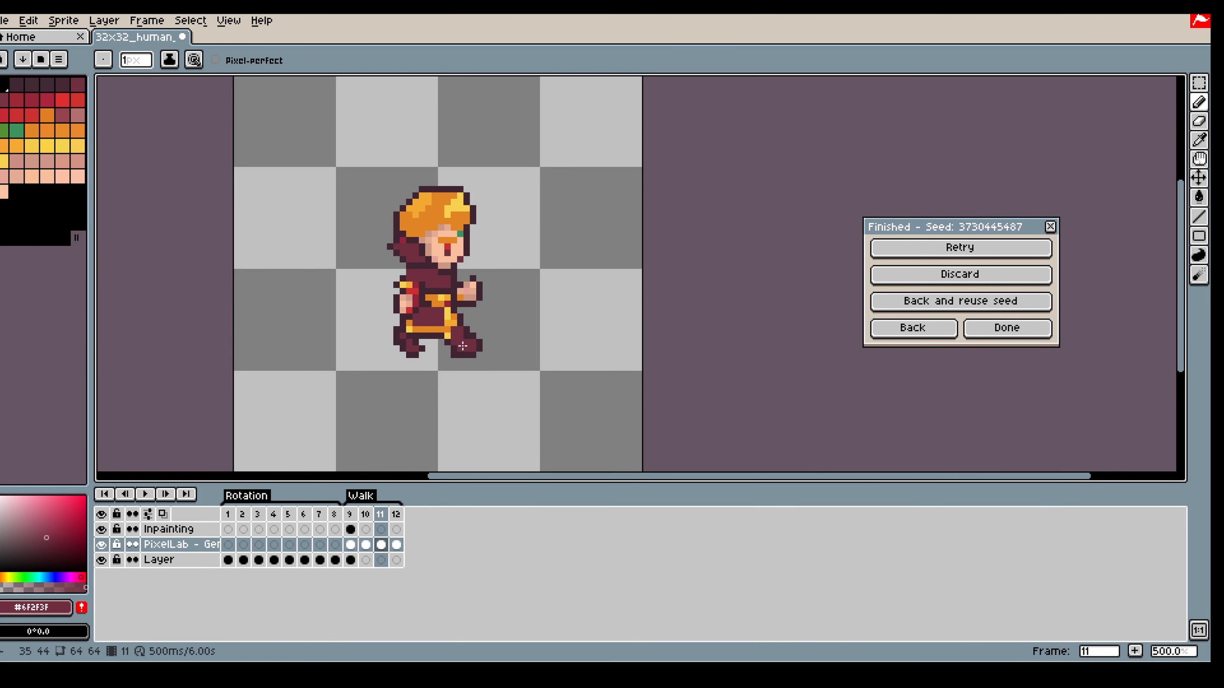
# Step through the generated walk frames 9–12 and play the Walk tag to review the cycle
pyautogui.click(396, 514)
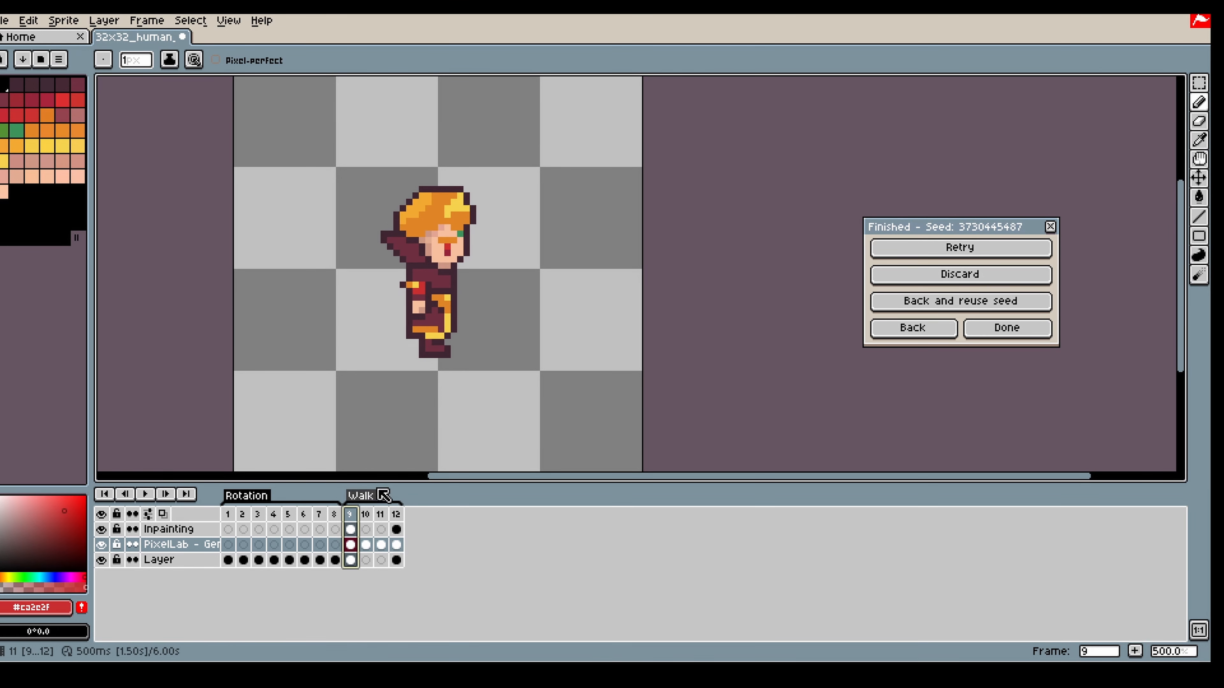
pyautogui.click(380, 515)
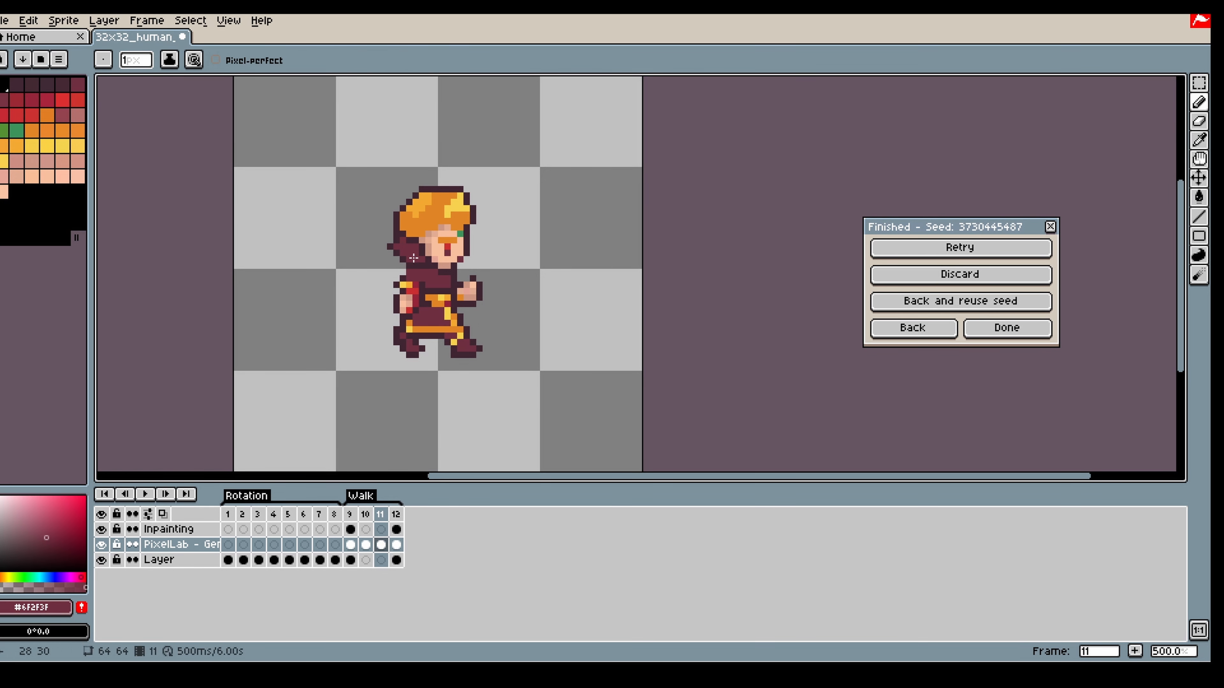
pyautogui.click(349, 514)
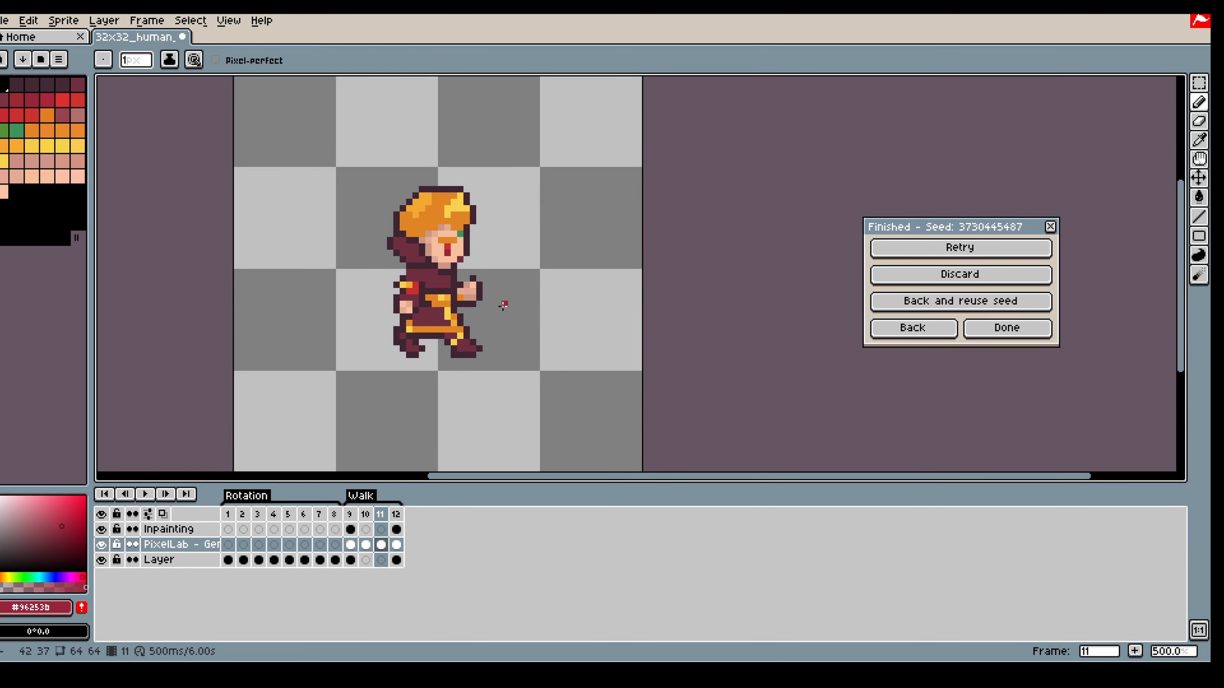
pyautogui.click(165, 494)
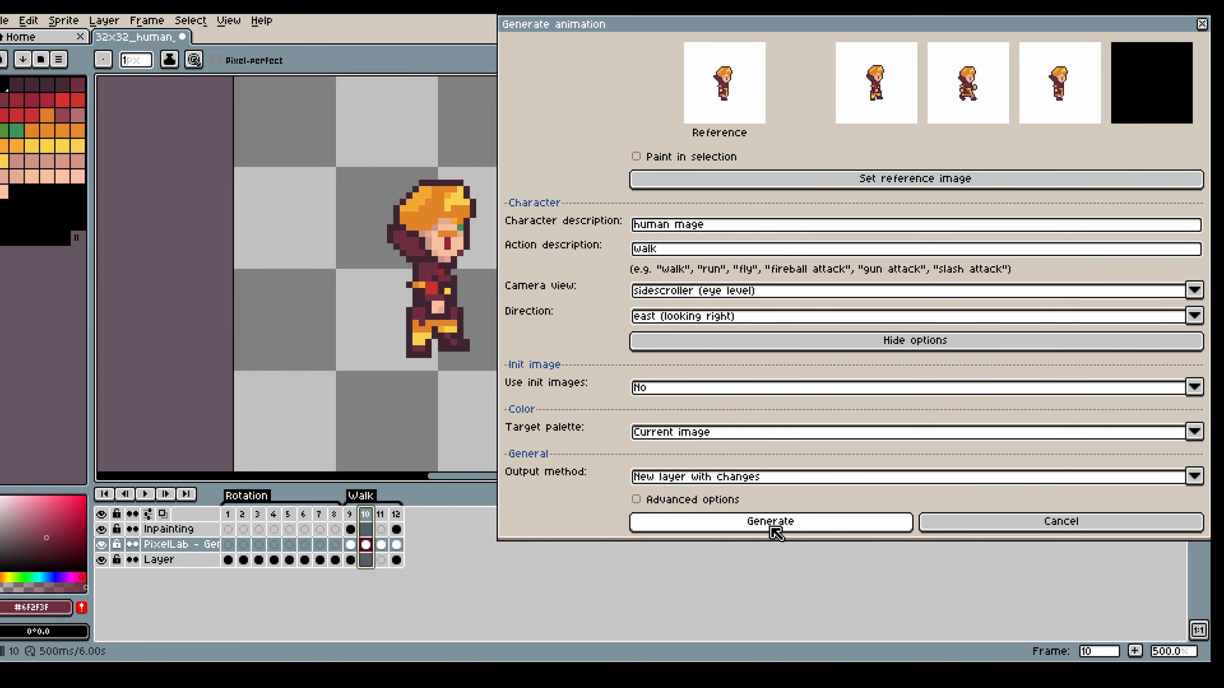
# Generate a second walk variation from frame 10 with the same settings
pyautogui.click(770, 521)
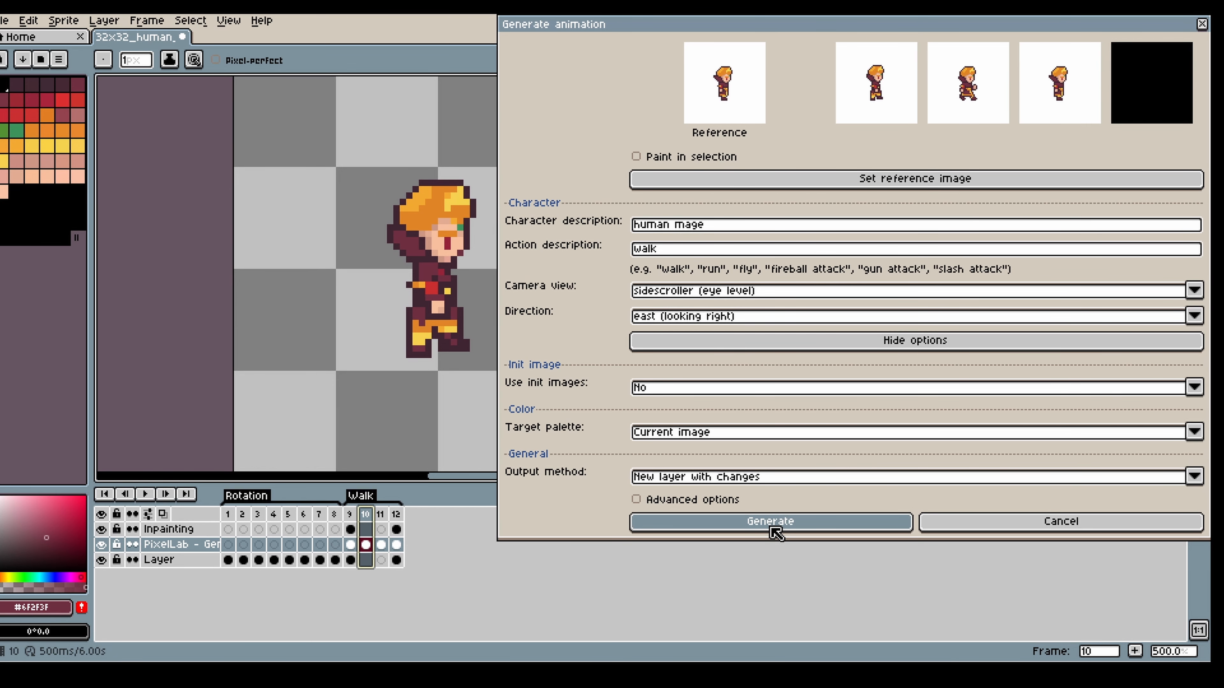
pyautogui.click(769, 522)
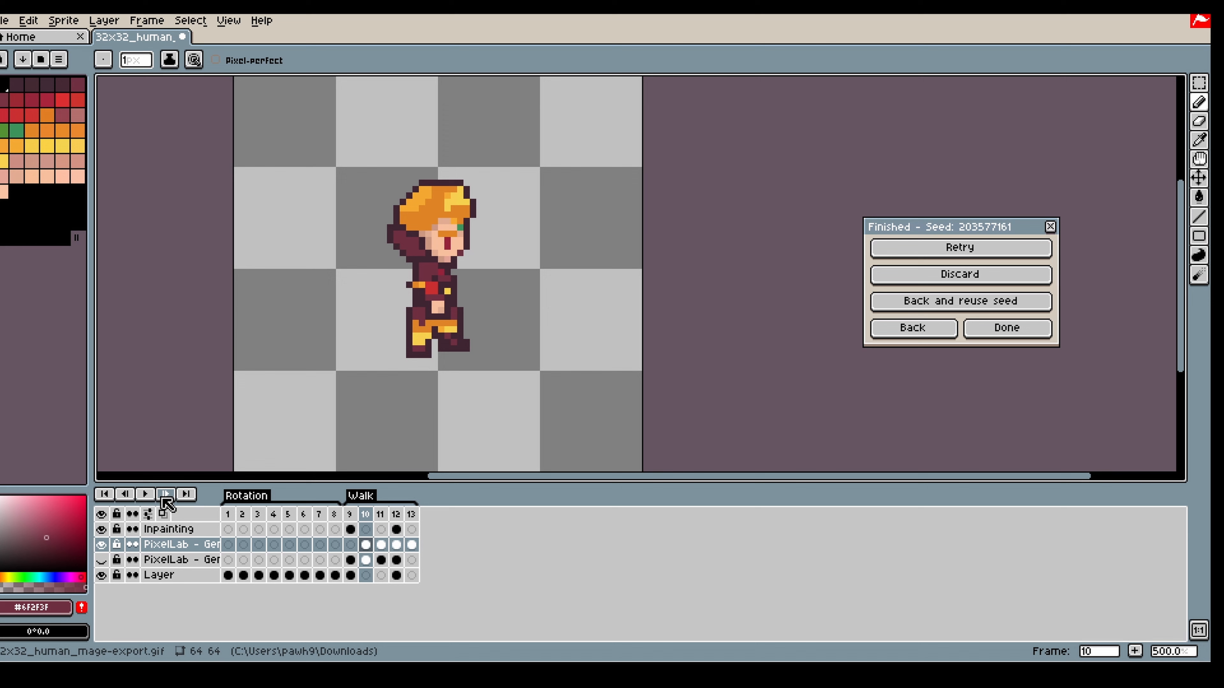
# Retry the walk generation from frame 10 with a fresh seed and select the walk frames
pyautogui.click(365, 513)
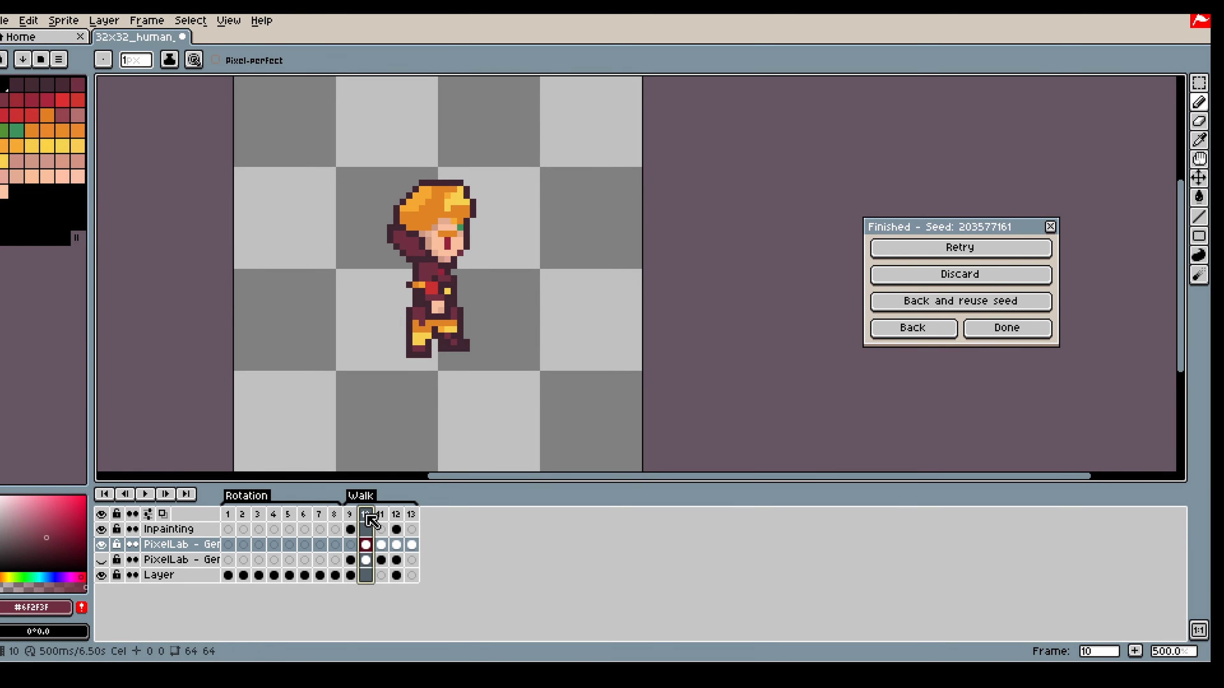
pyautogui.click(410, 514)
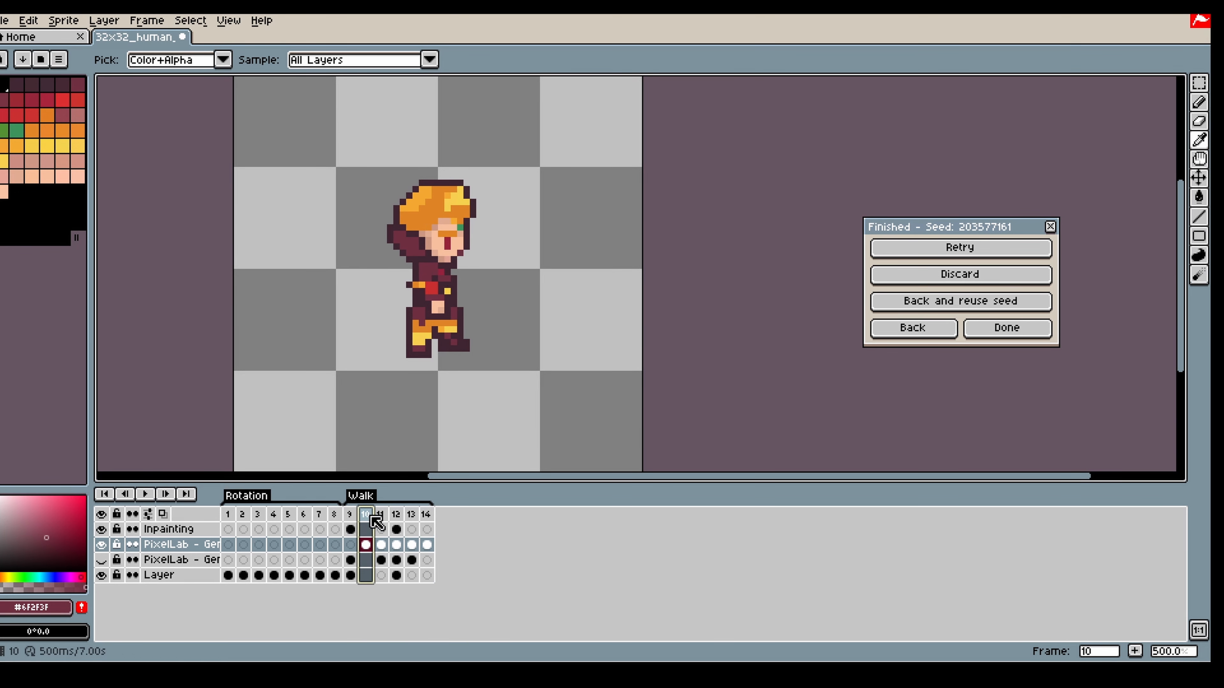
pyautogui.doubleClick(359, 496)
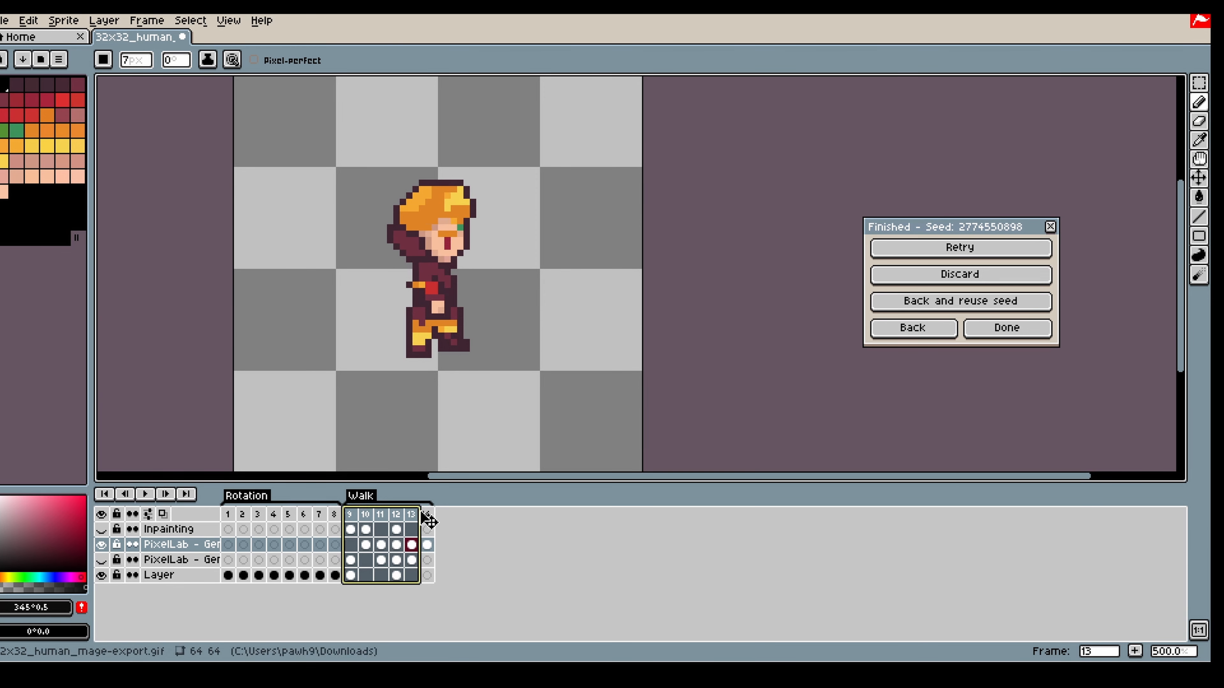
# Play the walk, merge the PixelLab layers down into Layer and inspect frames 10–11
pyautogui.click(145, 494)
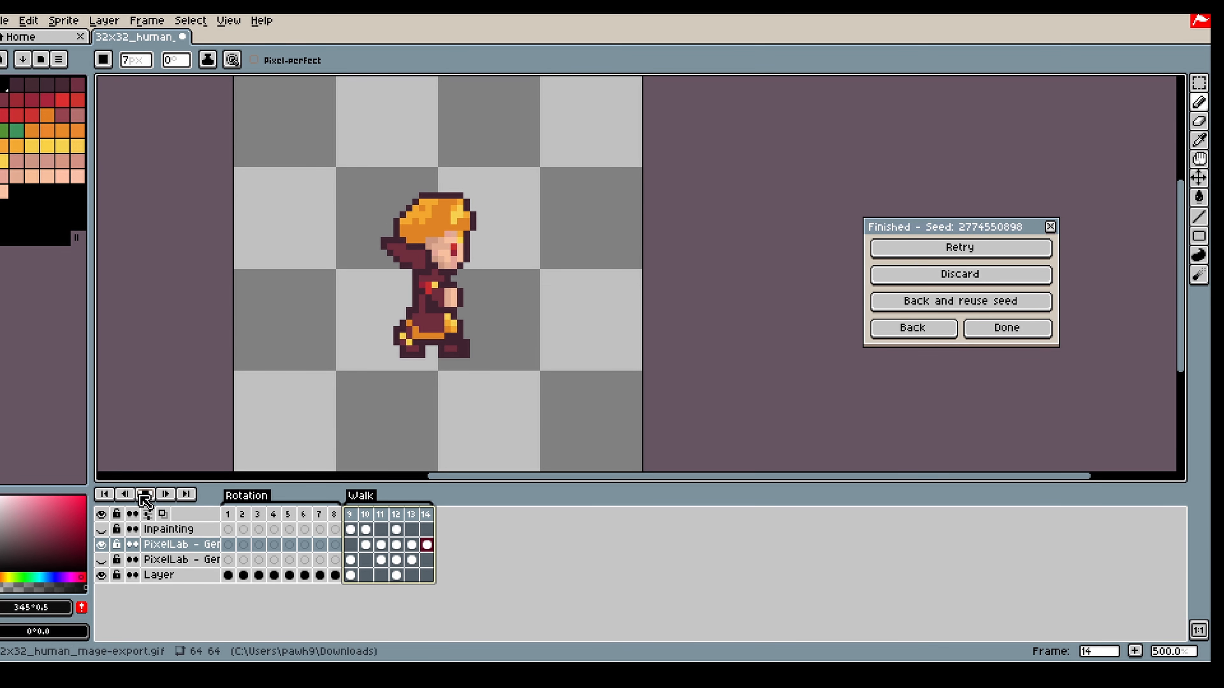
pyautogui.click(125, 494)
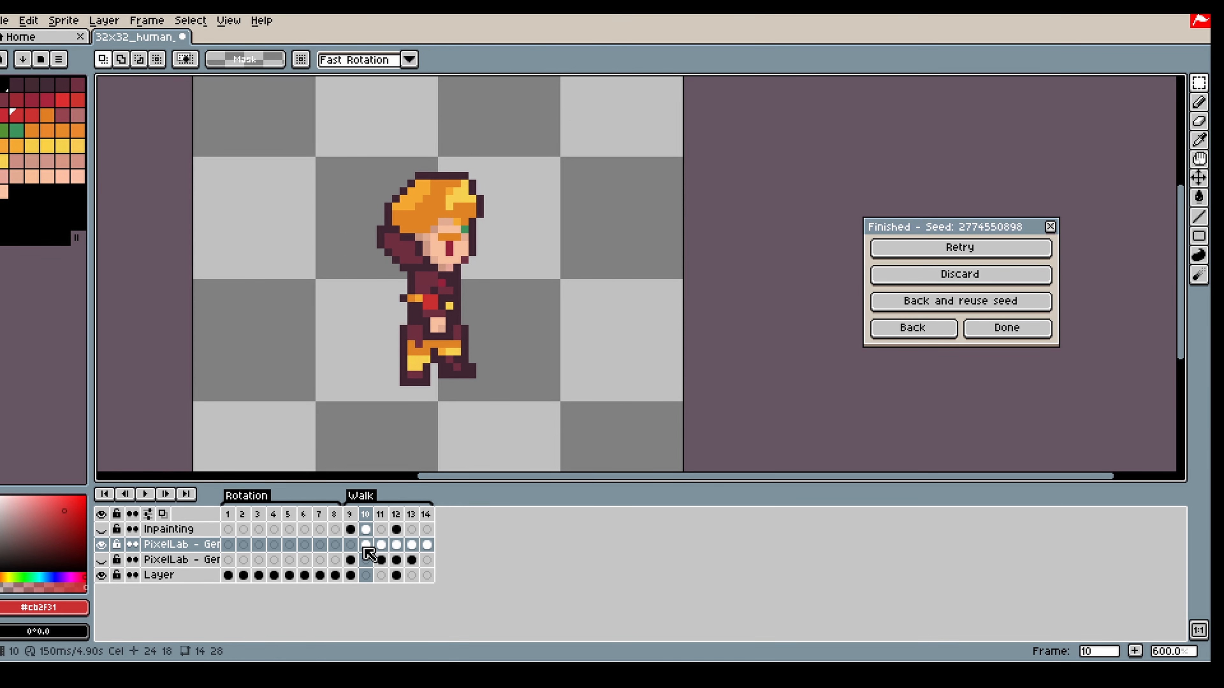
pyautogui.click(367, 530)
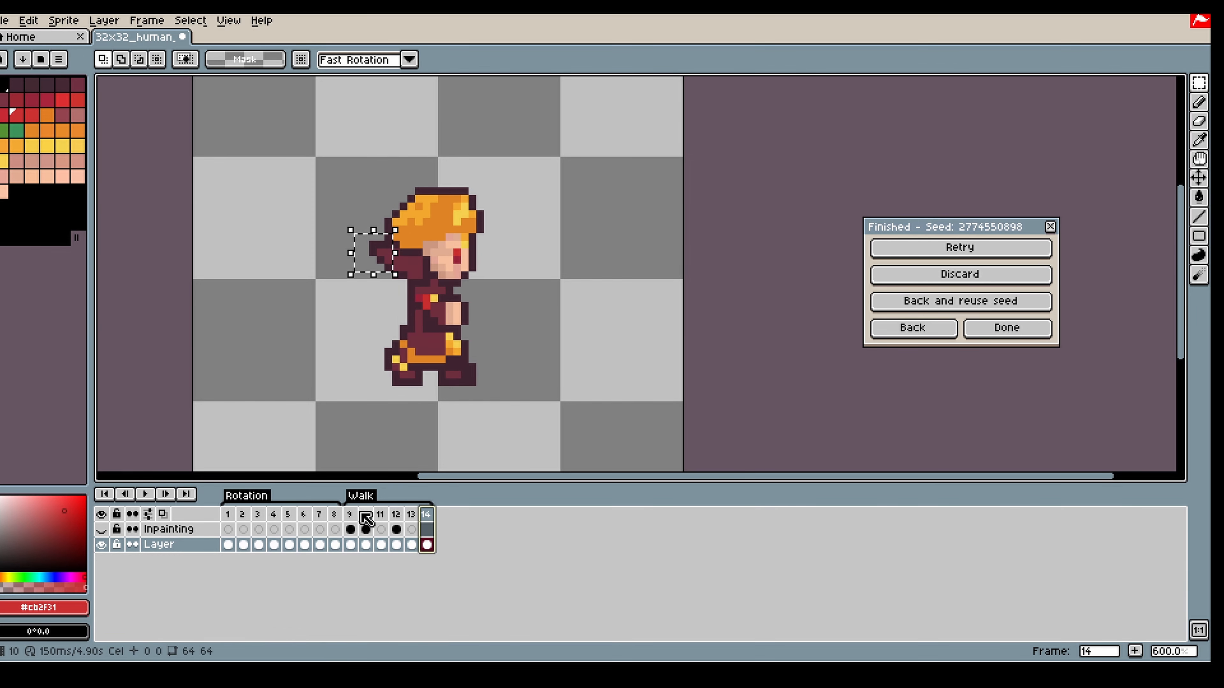
pyautogui.click(364, 514)
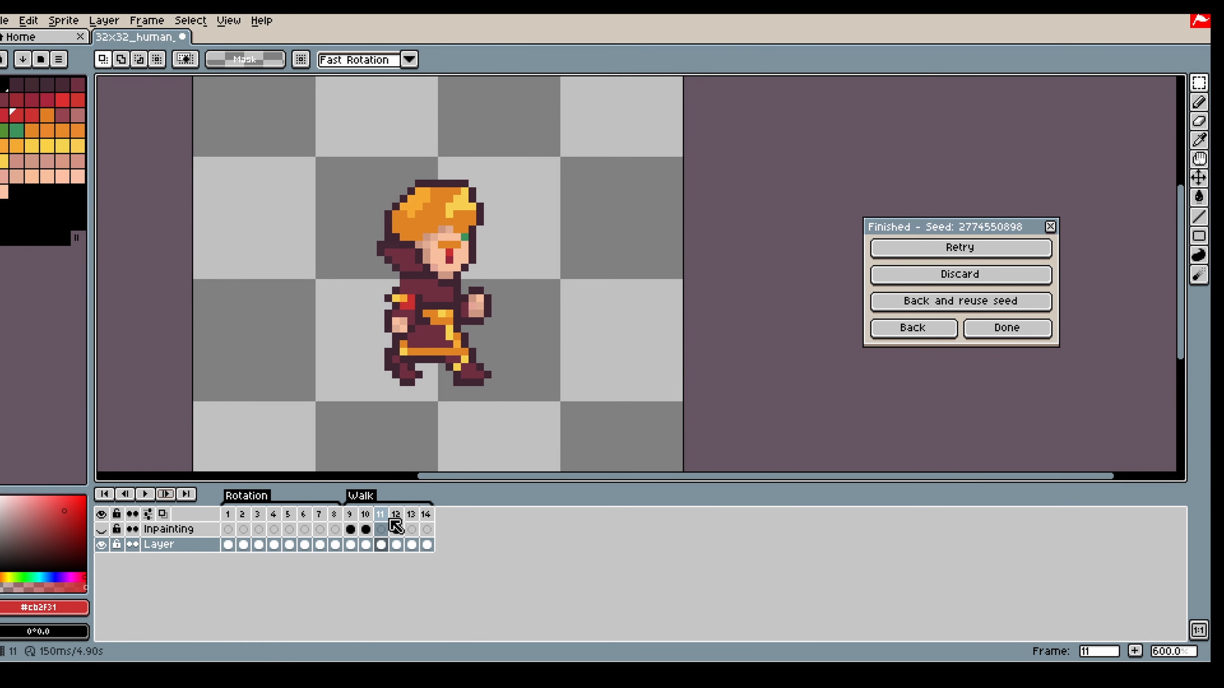
pyautogui.click(380, 545)
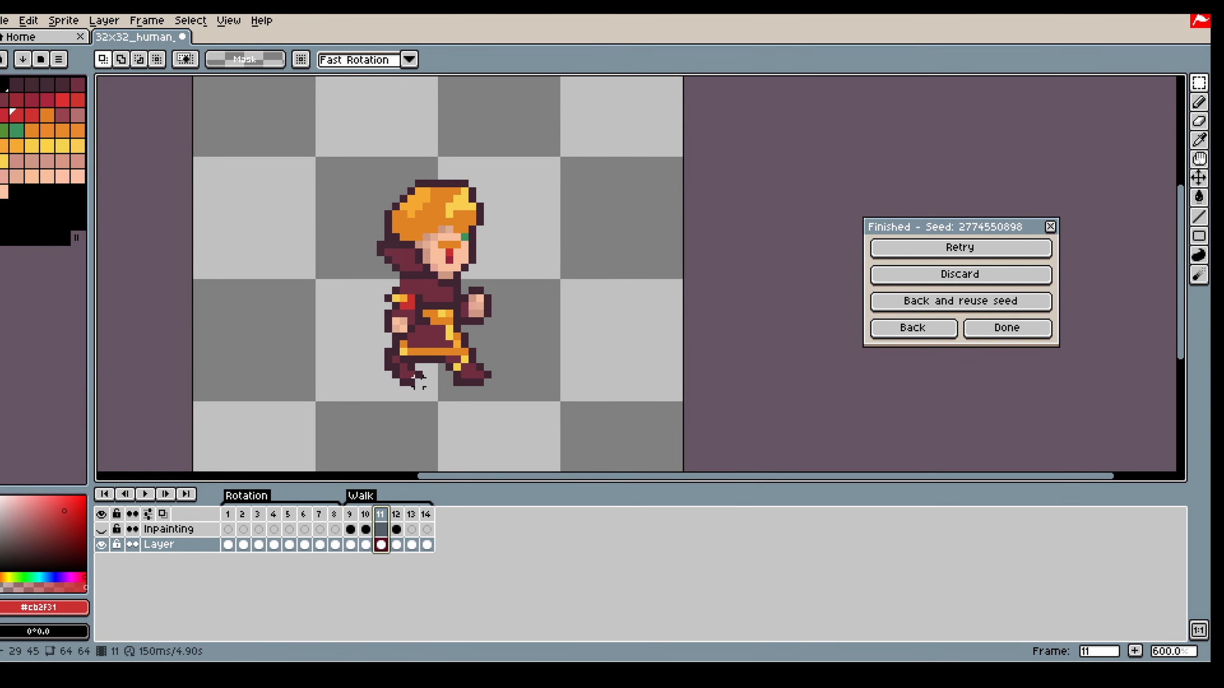
pyautogui.click(145, 494)
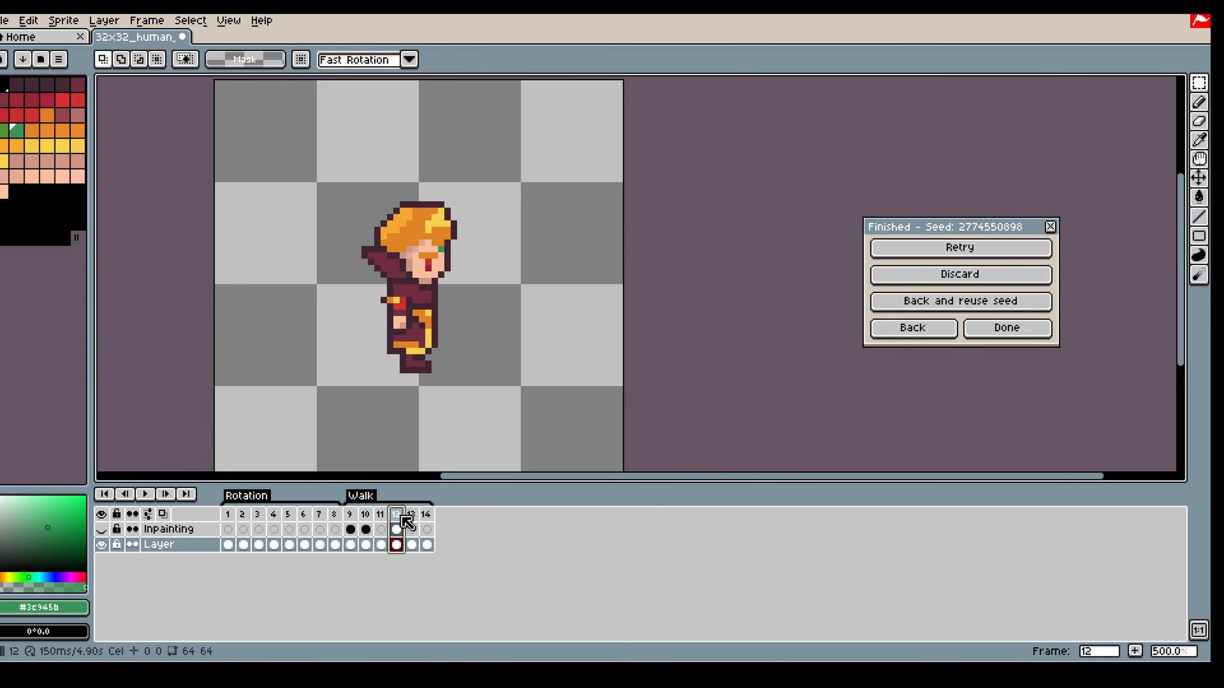
# Accept the walk result with Done and reopen the PixelLab panel while playing the walk
pyautogui.click(1006, 327)
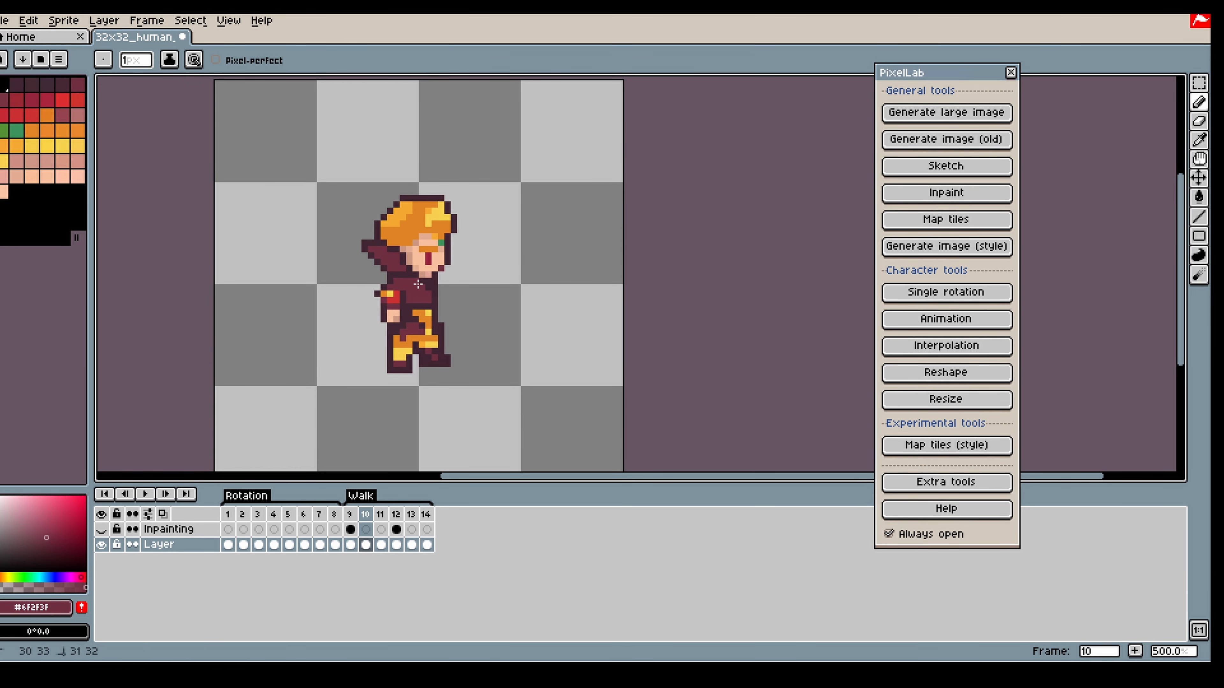
pyautogui.click(366, 544)
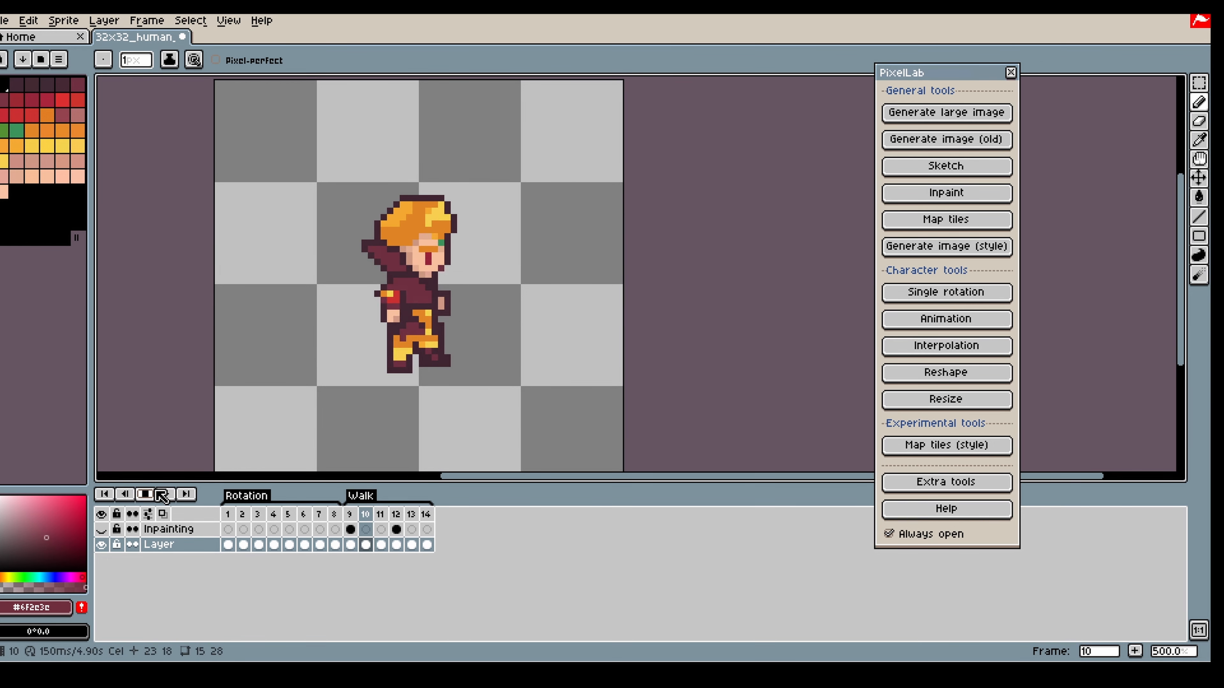
pyautogui.click(945, 319)
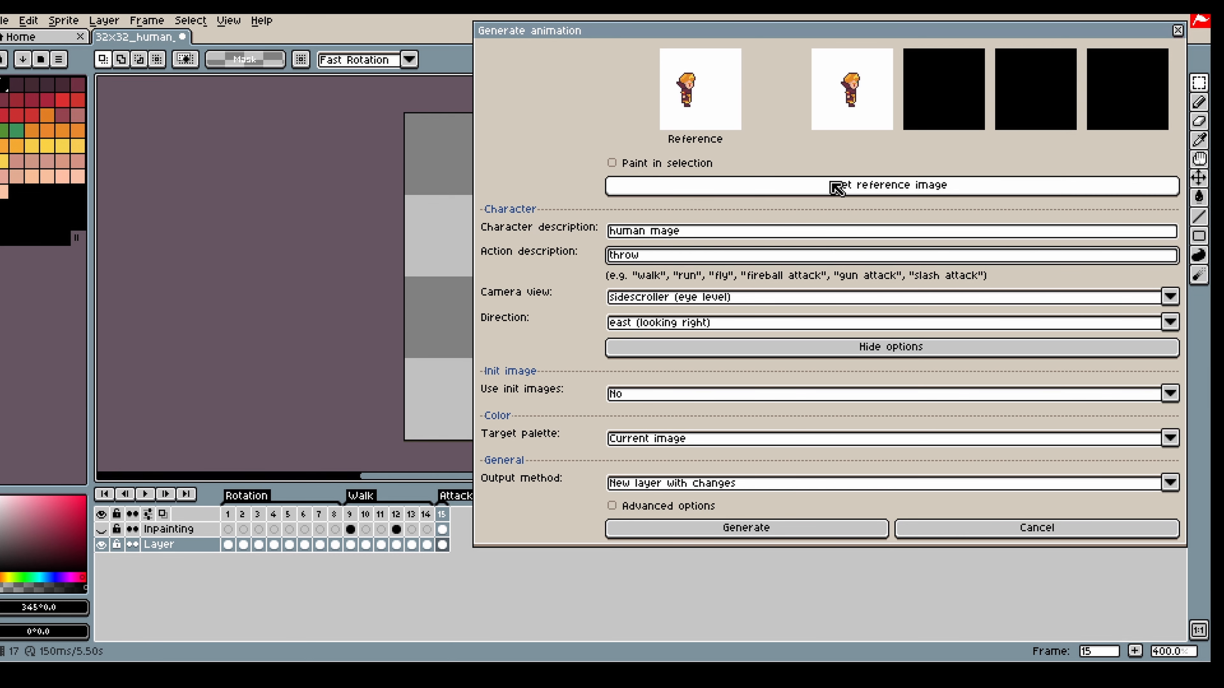
pyautogui.moveTo(804, 546)
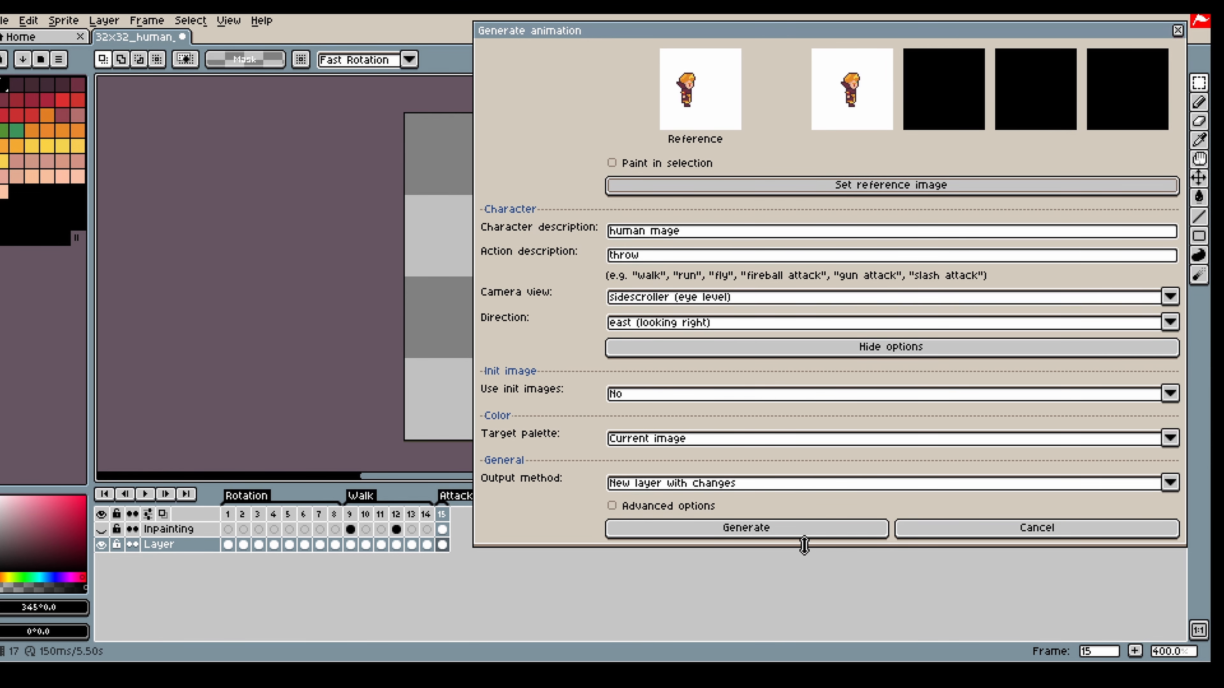
# Generate a throw attack for the mage, sidescroller view facing east
pyautogui.click(744, 529)
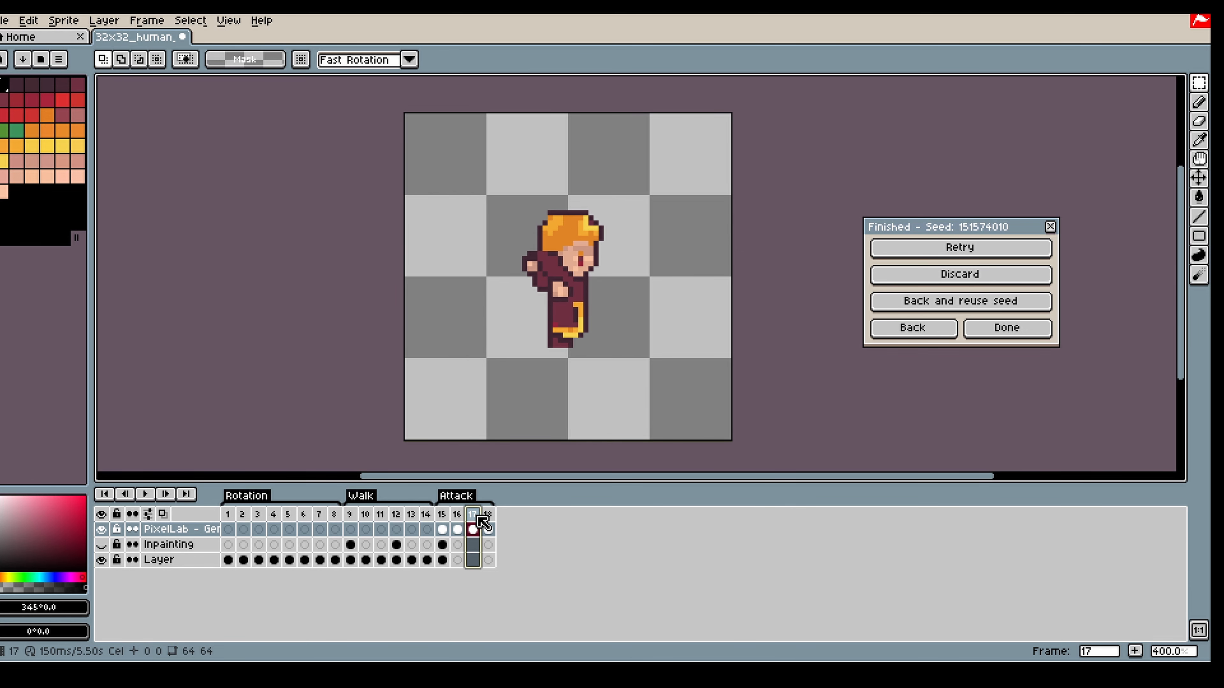
# Review the generated Attack frames 15–17, accept them with Done and reopen PixelLab
pyautogui.click(458, 514)
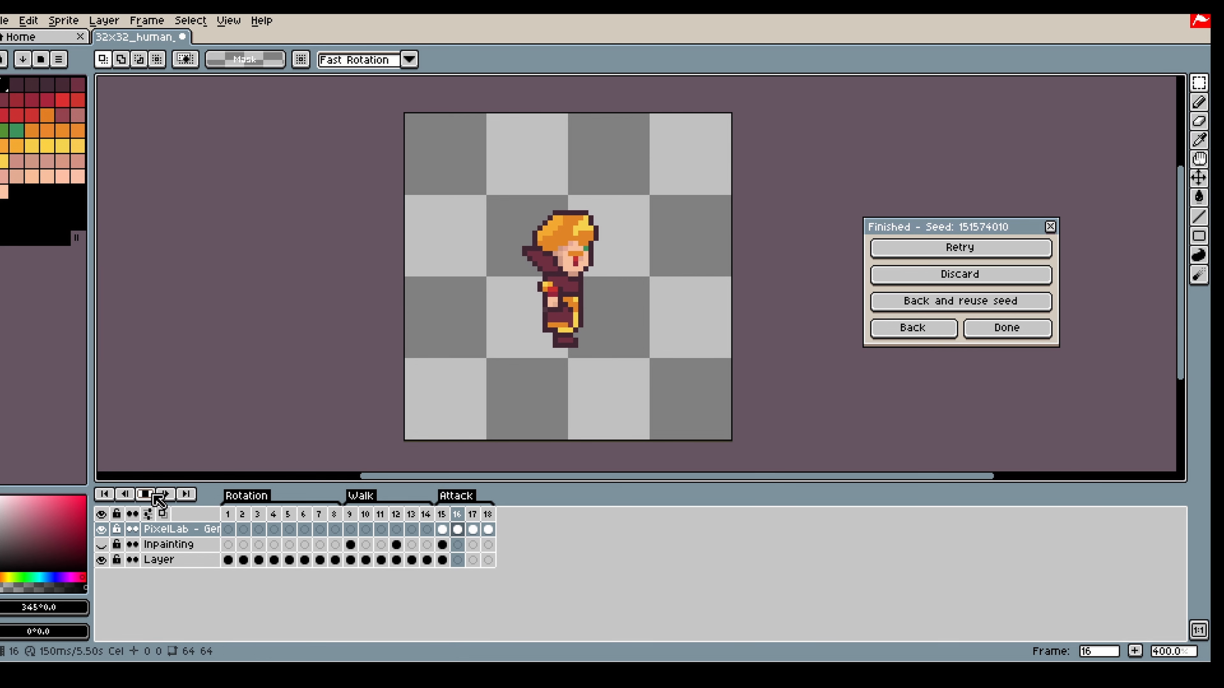
pyautogui.click(145, 494)
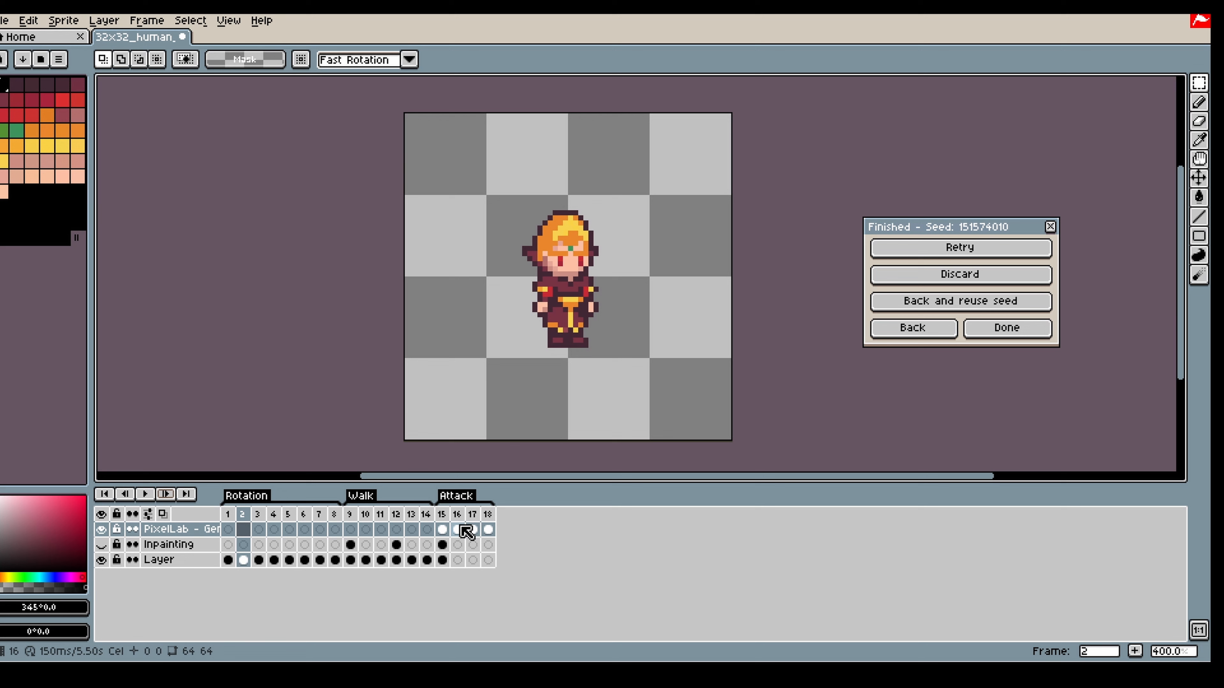
pyautogui.click(457, 515)
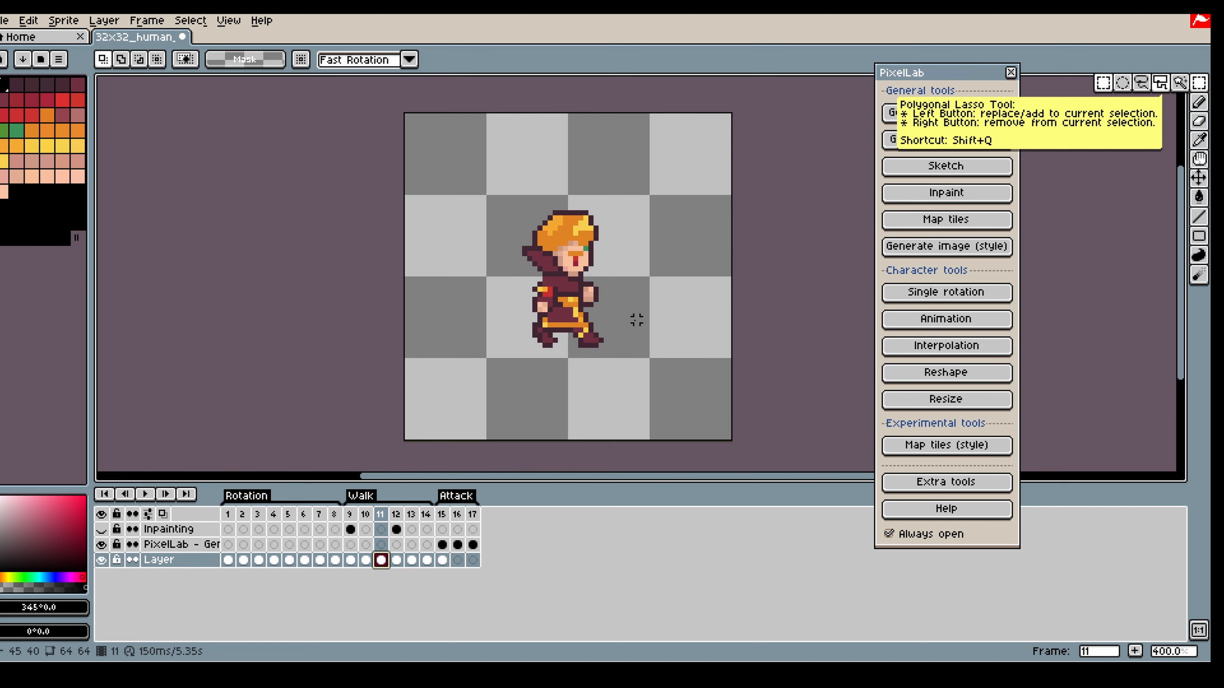
pyautogui.click(428, 559)
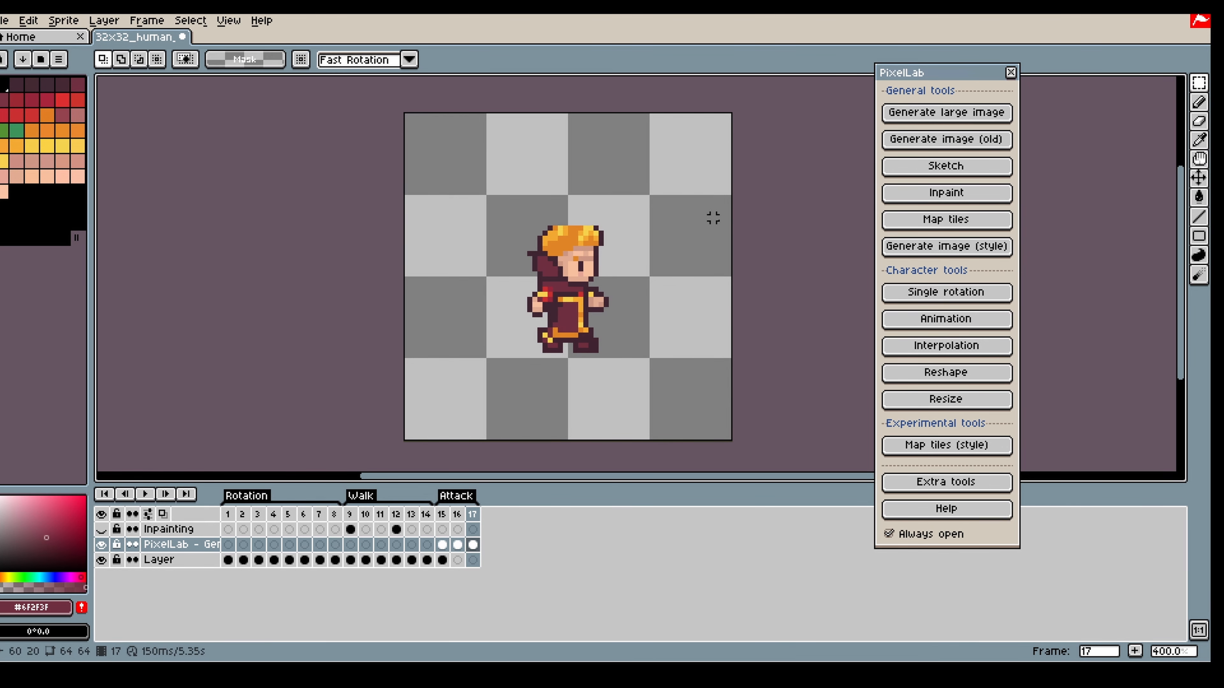
pyautogui.moveTo(522, 190); pyautogui.dragTo(633, 219)
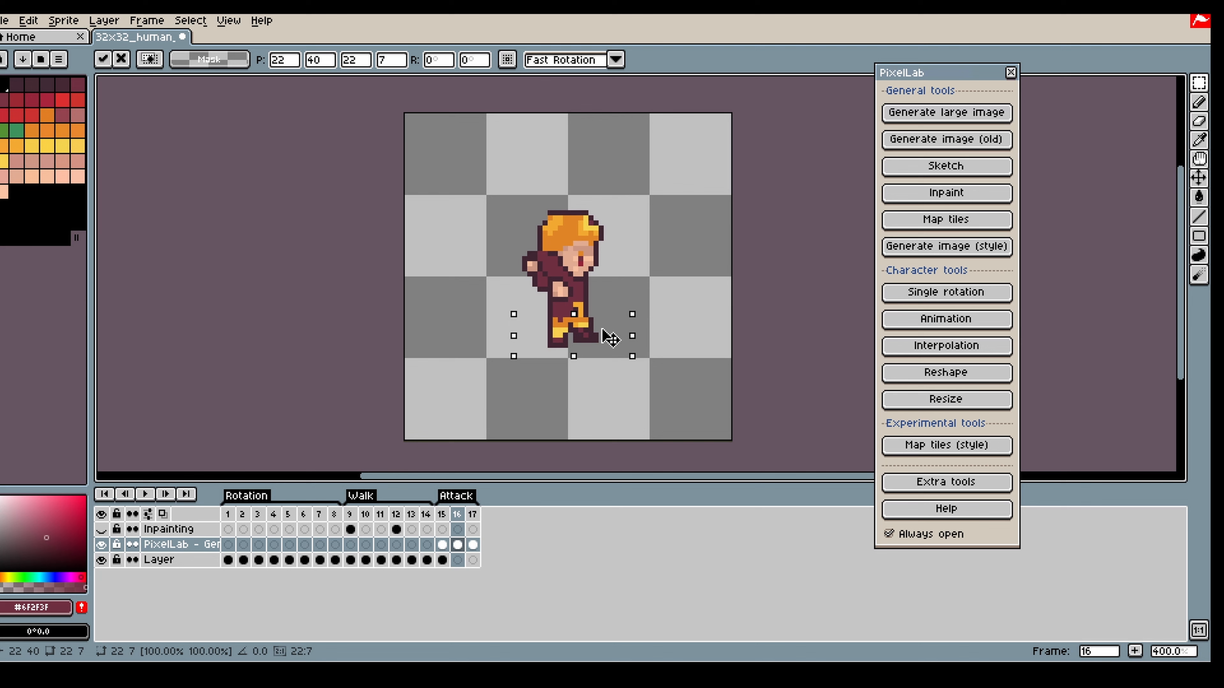
pyautogui.click(473, 545)
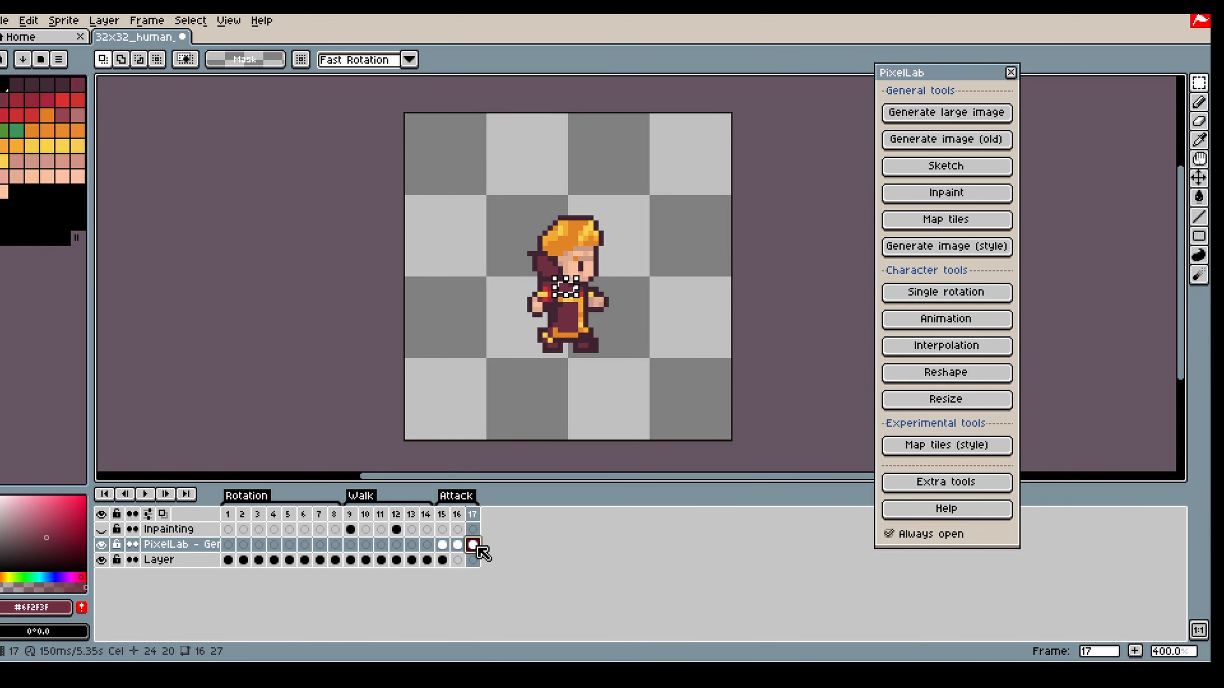
pyautogui.click(458, 544)
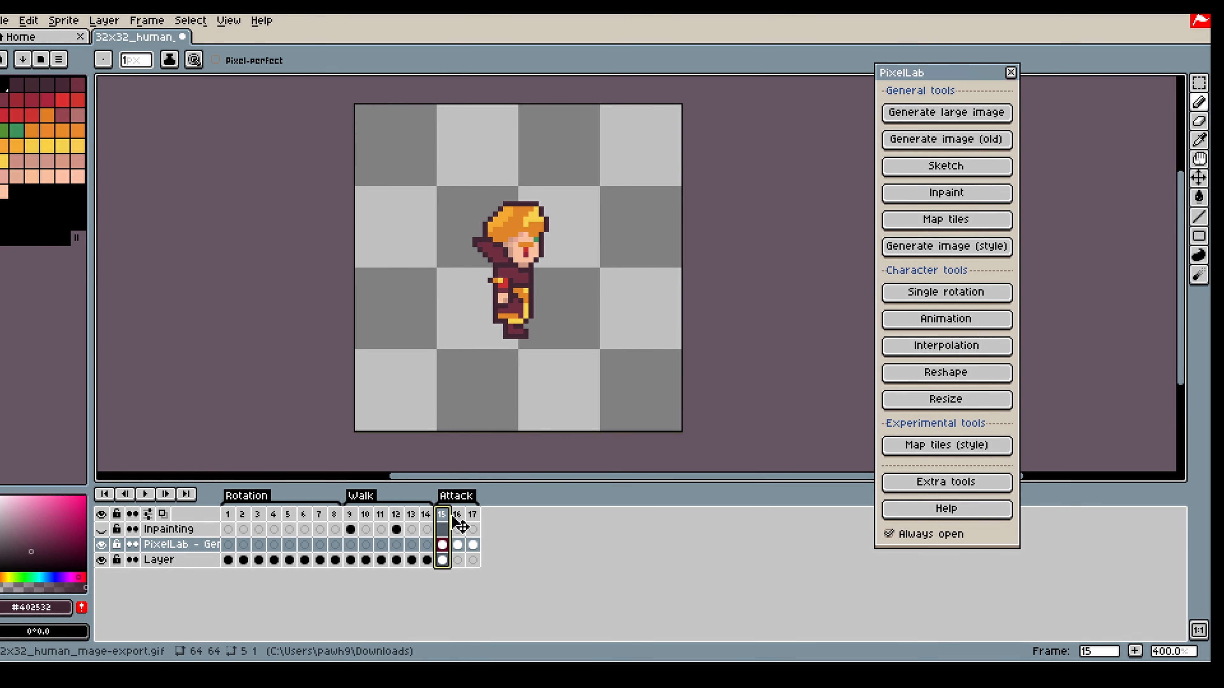
pyautogui.click(459, 515)
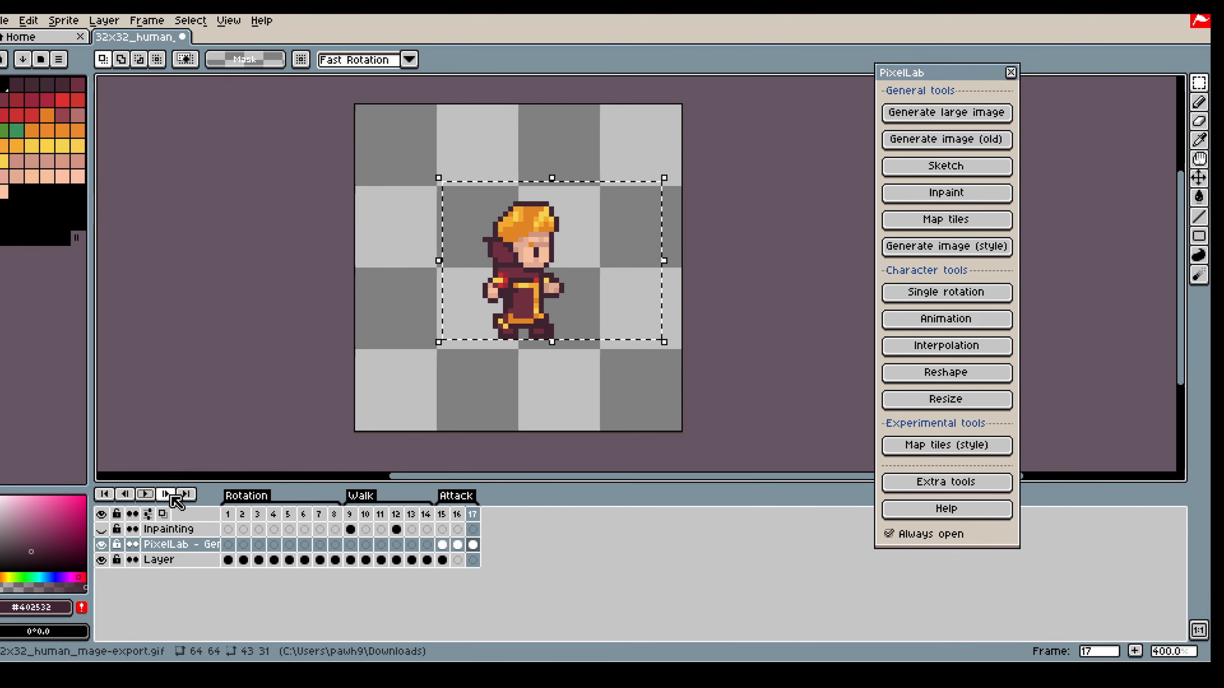
pyautogui.click(472, 515)
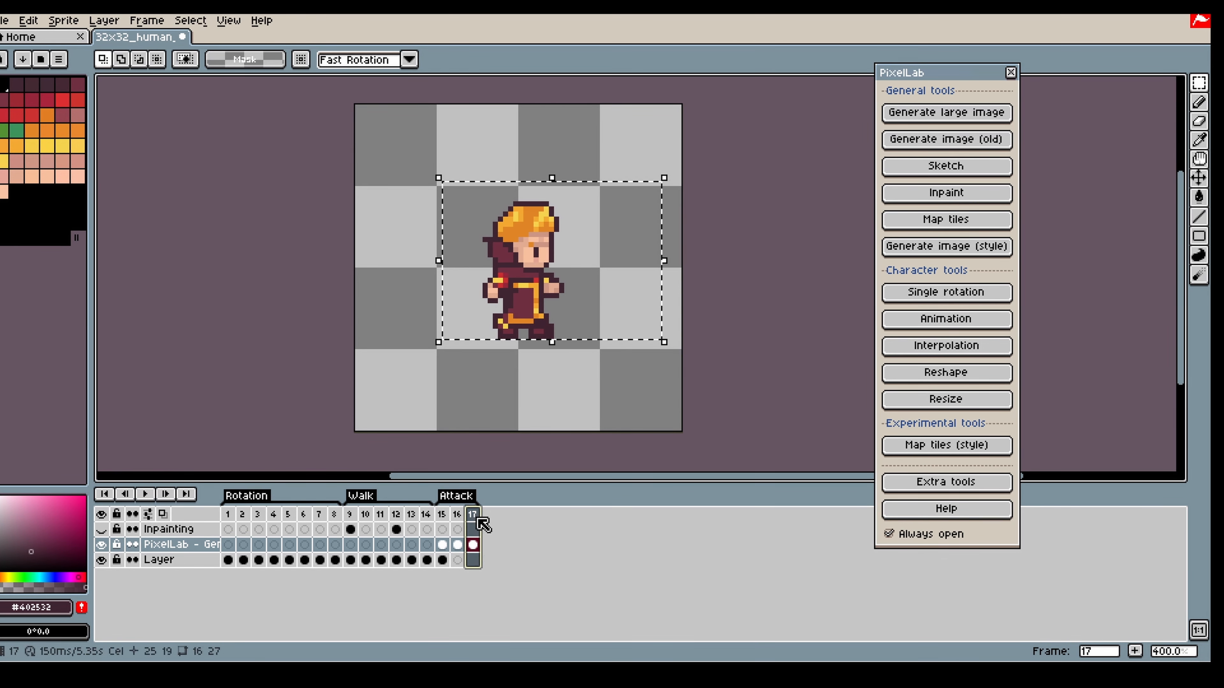
pyautogui.click(380, 515)
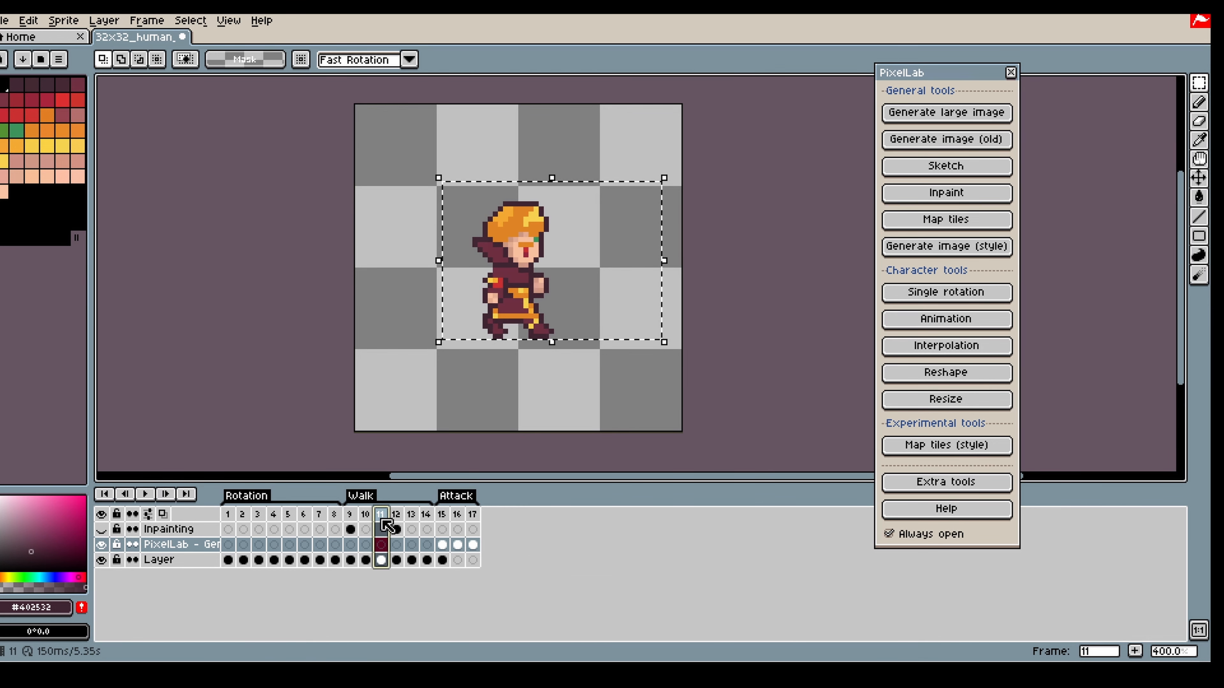
pyautogui.click(472, 529)
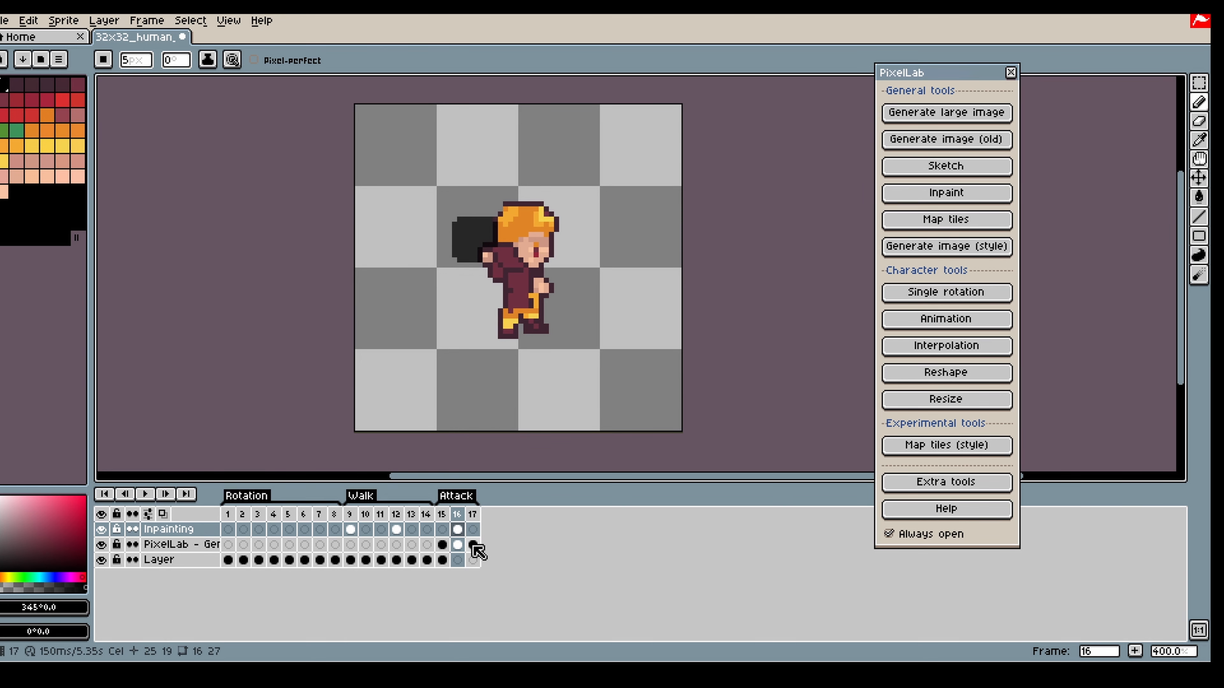
# Paint black then orange fireball blobs on frames 16–18 and reopen Animation with init images enabled
pyautogui.click(473, 514)
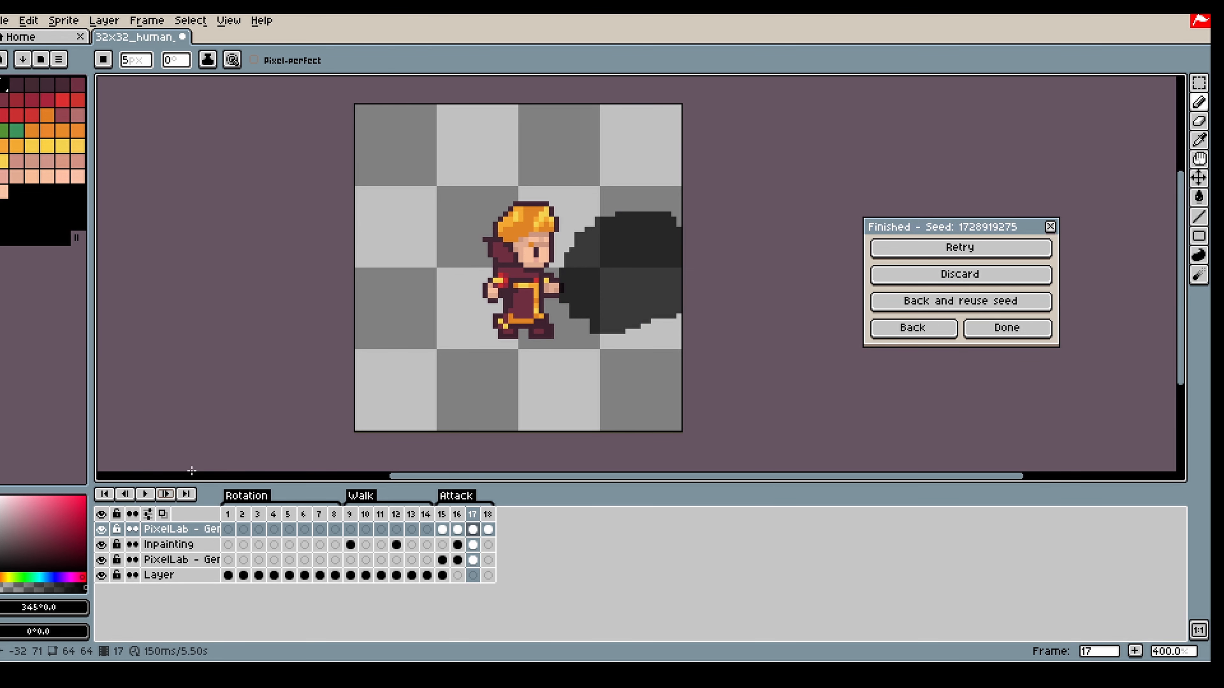
pyautogui.click(456, 514)
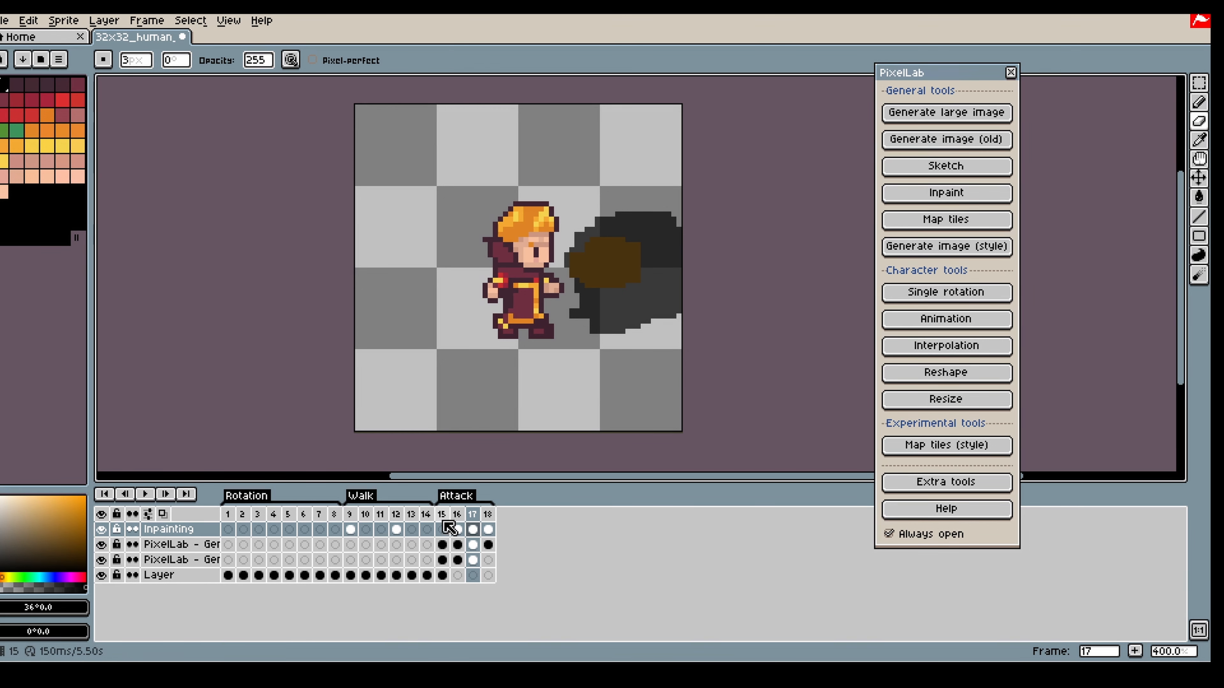
pyautogui.click(944, 319)
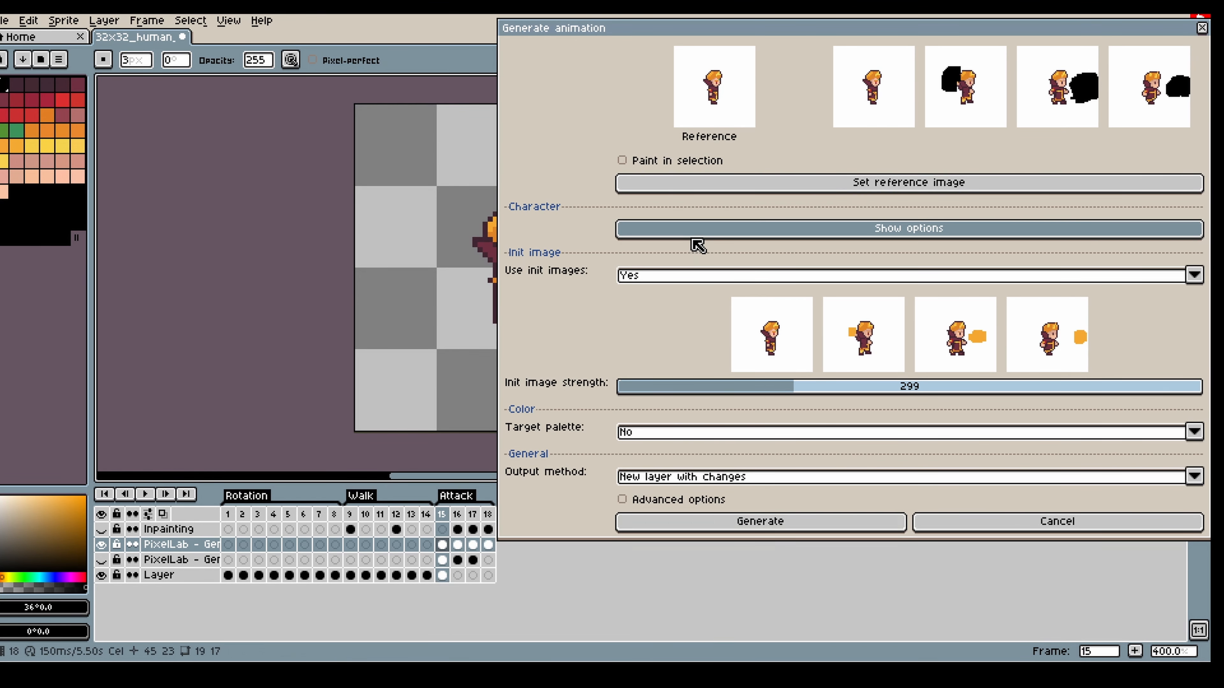
# Reveal the generation options and raise init image strength to 401
pyautogui.click(907, 228)
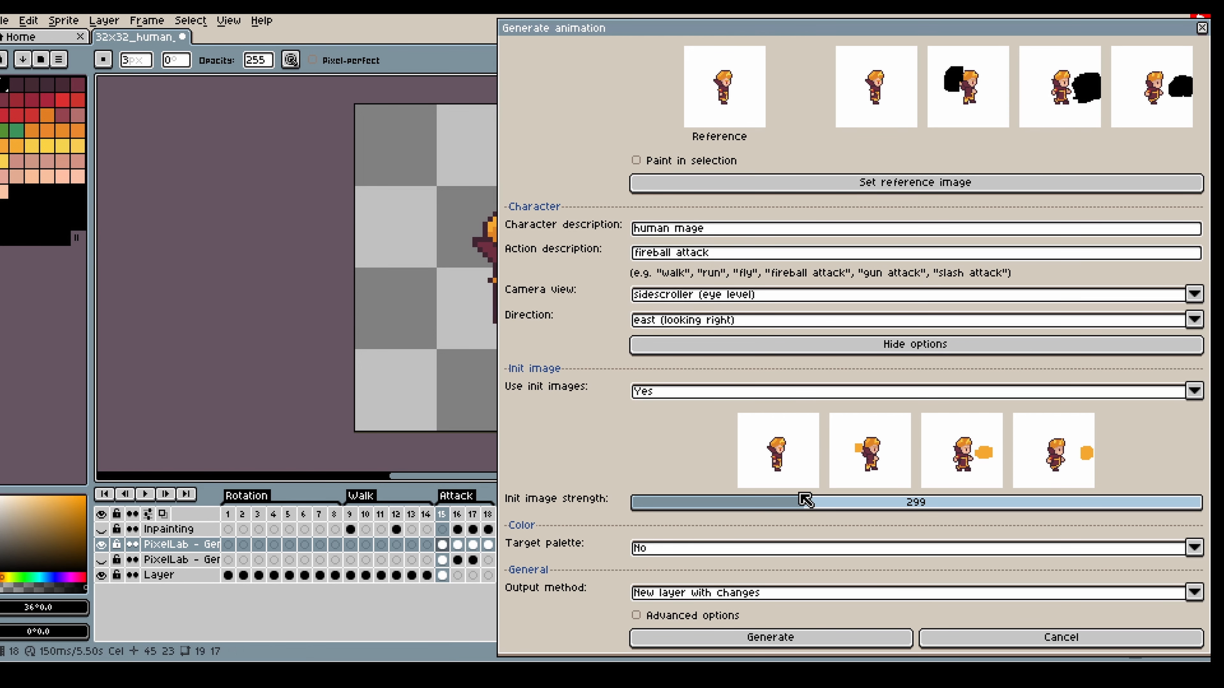
pyautogui.moveTo(804, 502); pyautogui.dragTo(847, 512)
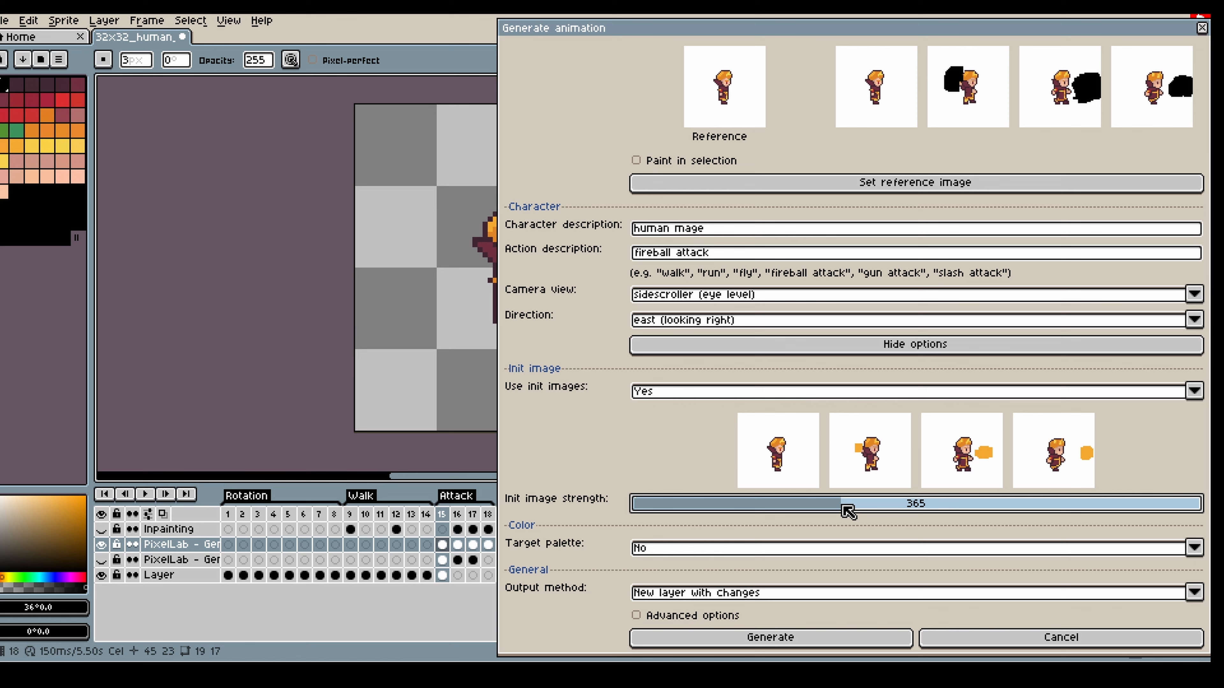
pyautogui.moveTo(851, 504); pyautogui.dragTo(866, 504)
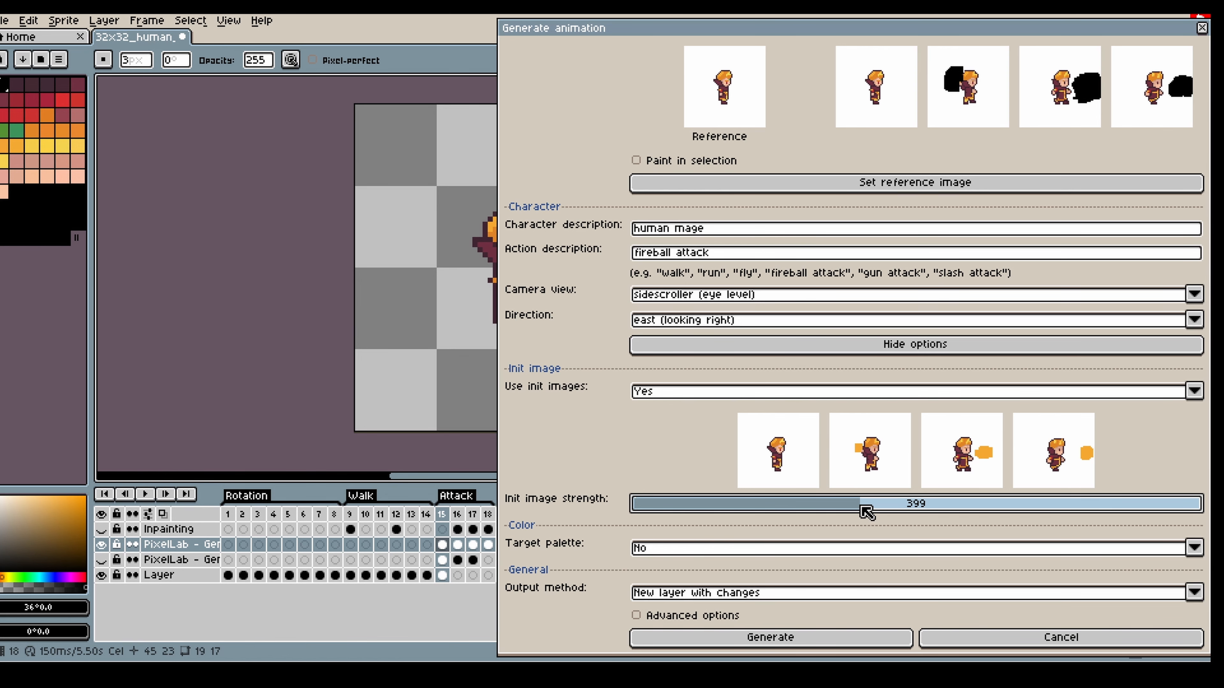
pyautogui.moveTo(865, 503); pyautogui.dragTo(868, 513)
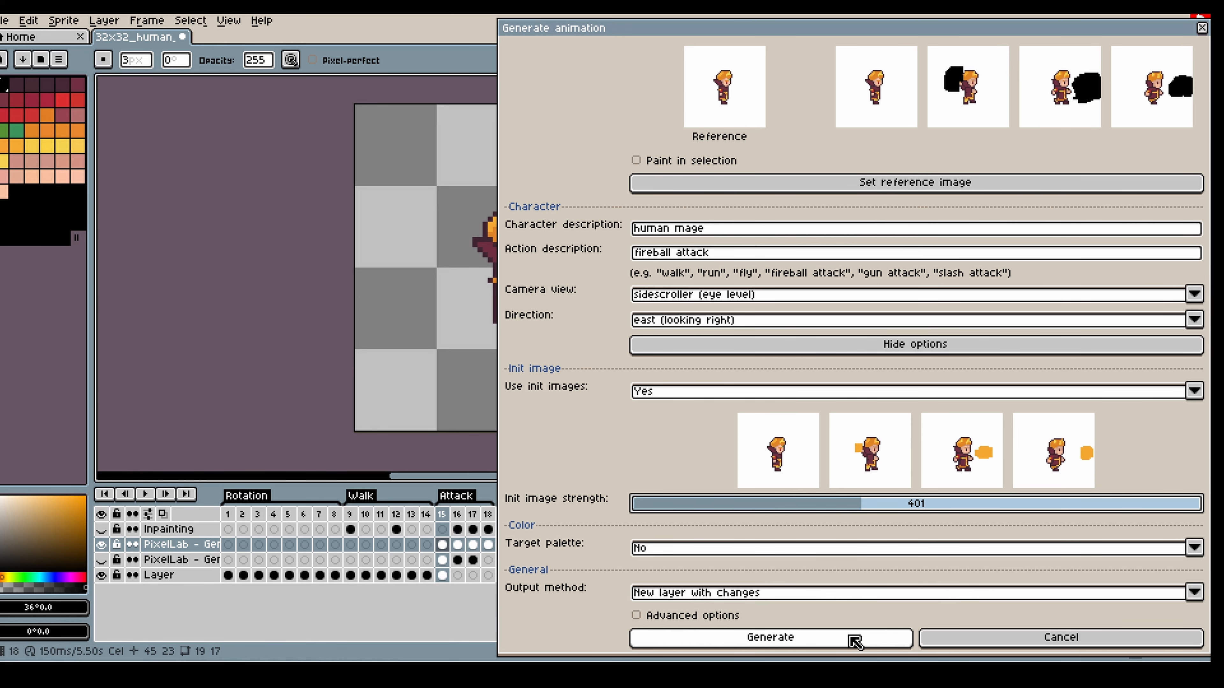
# Generate the fireball attack frames and hide an earlier generated layer
pyautogui.click(768, 638)
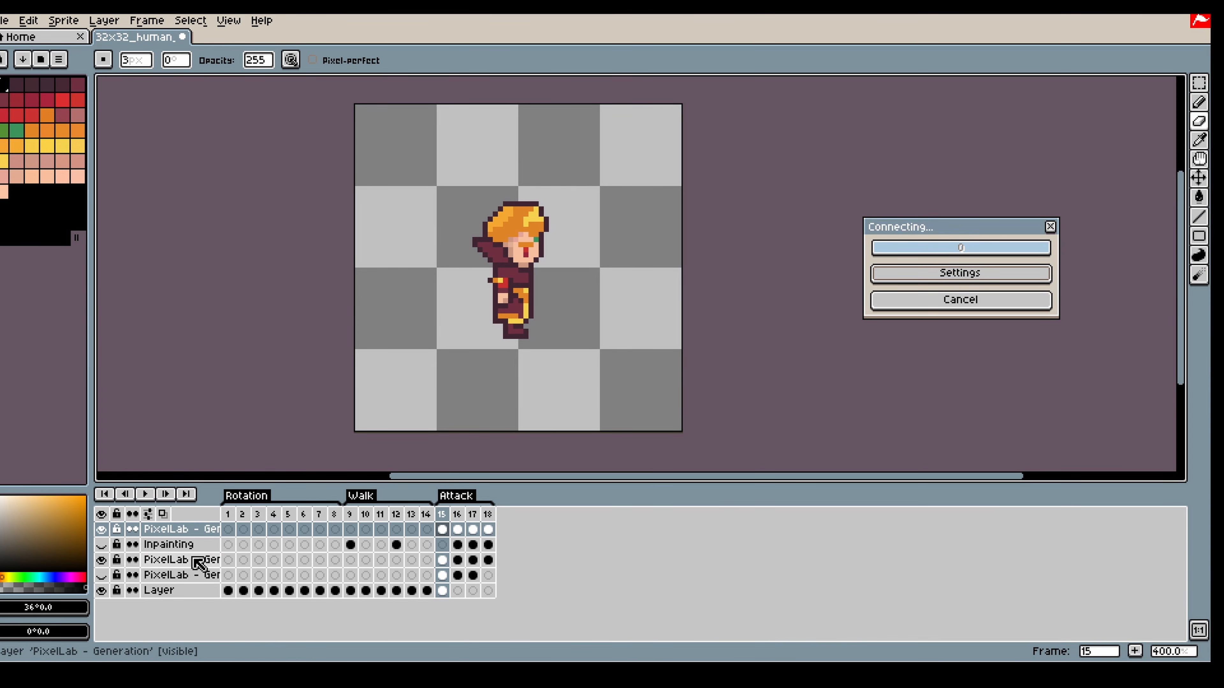
pyautogui.click(456, 529)
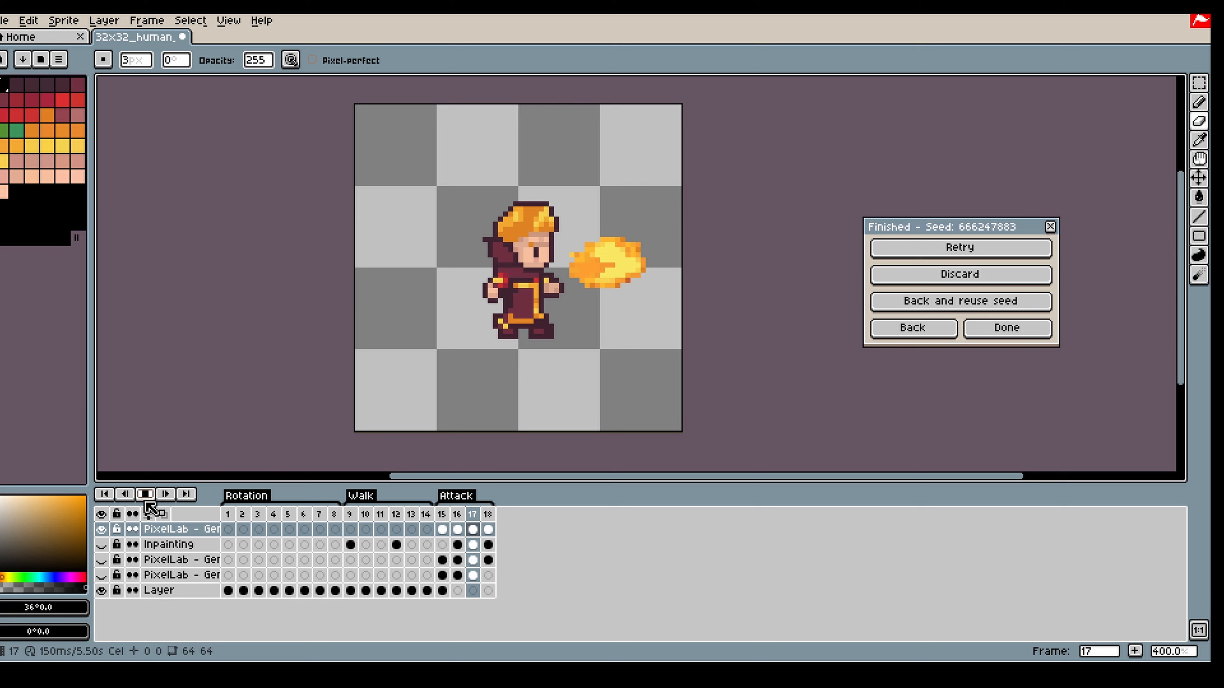
# Accept the fireball frames, flatten the layers and add Attack 2 frames 19–20
pyautogui.click(1006, 327)
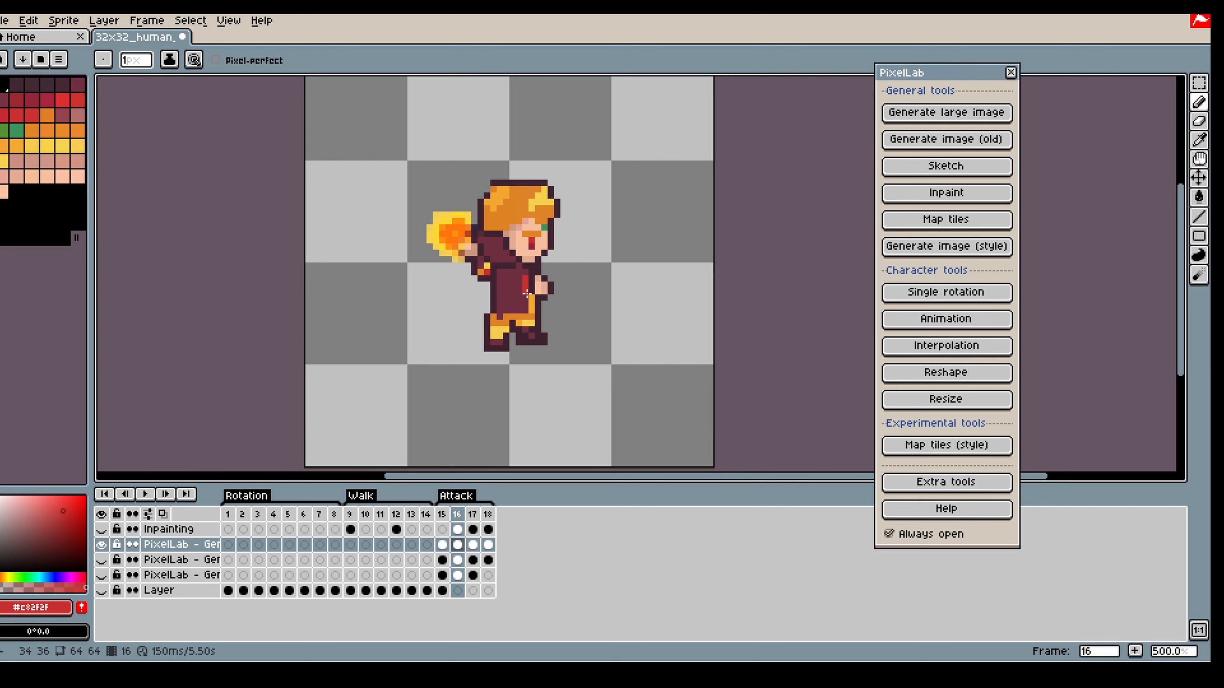
pyautogui.click(144, 494)
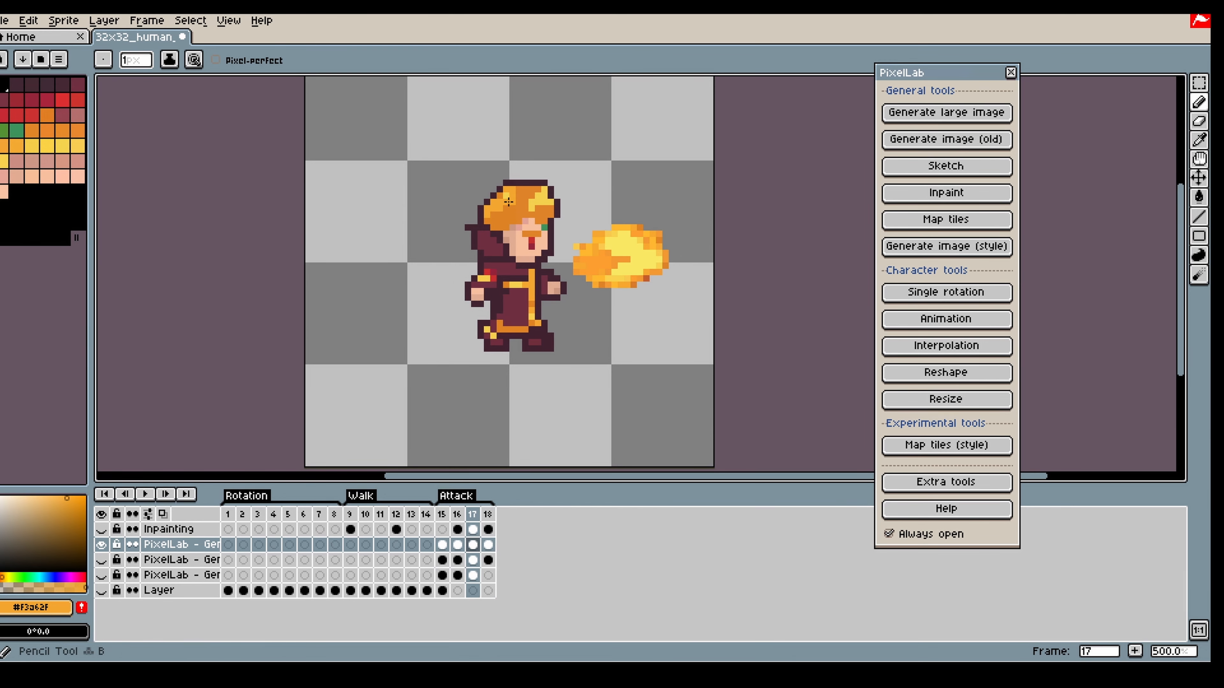
pyautogui.click(946, 319)
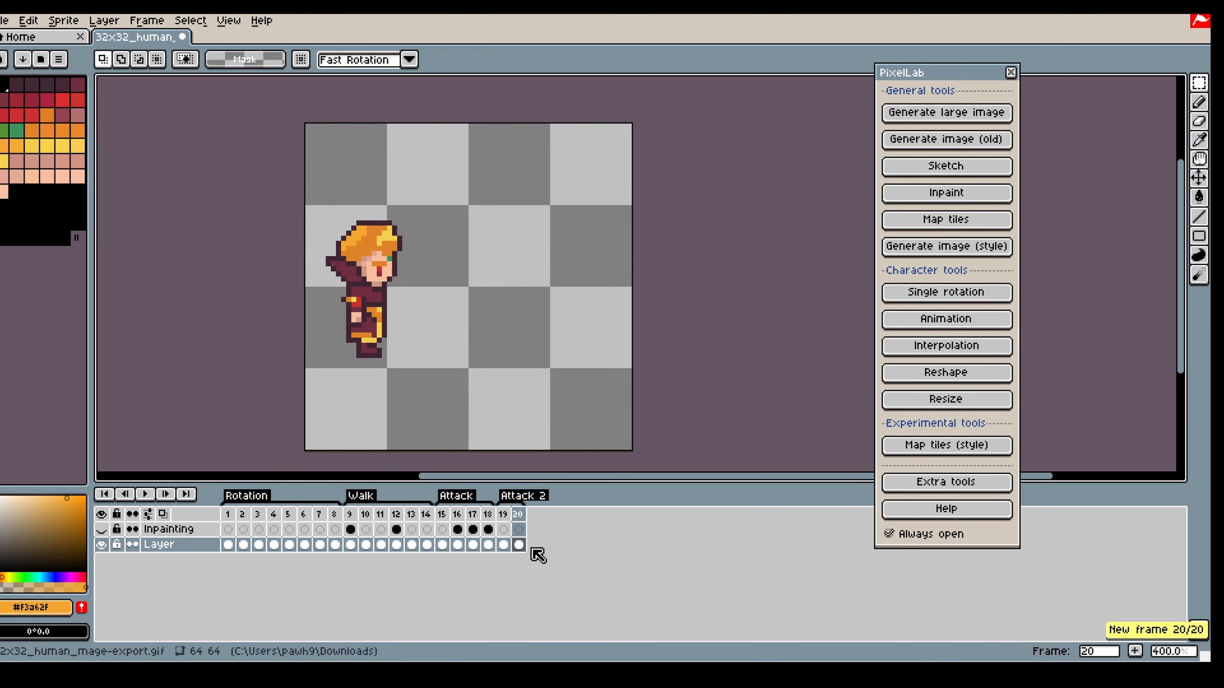
# Add frames up to 22 and sketch orange flame arcs in front of the mage
pyautogui.rightClick(519, 543)
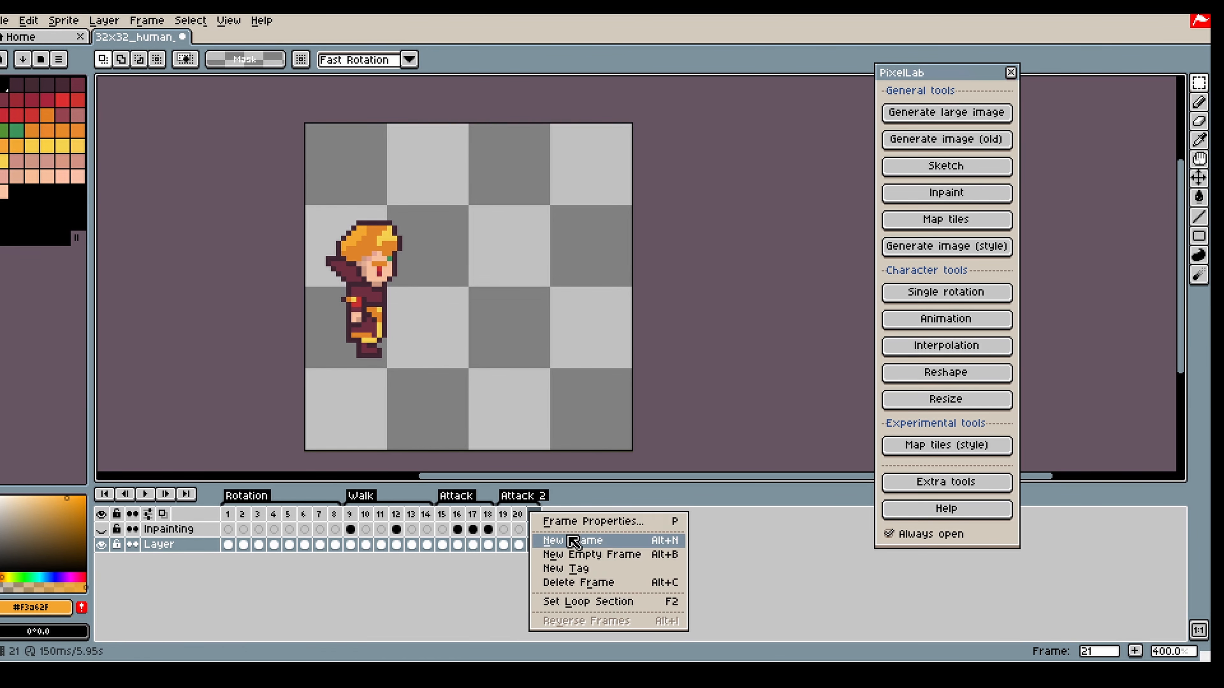
pyautogui.click(567, 540)
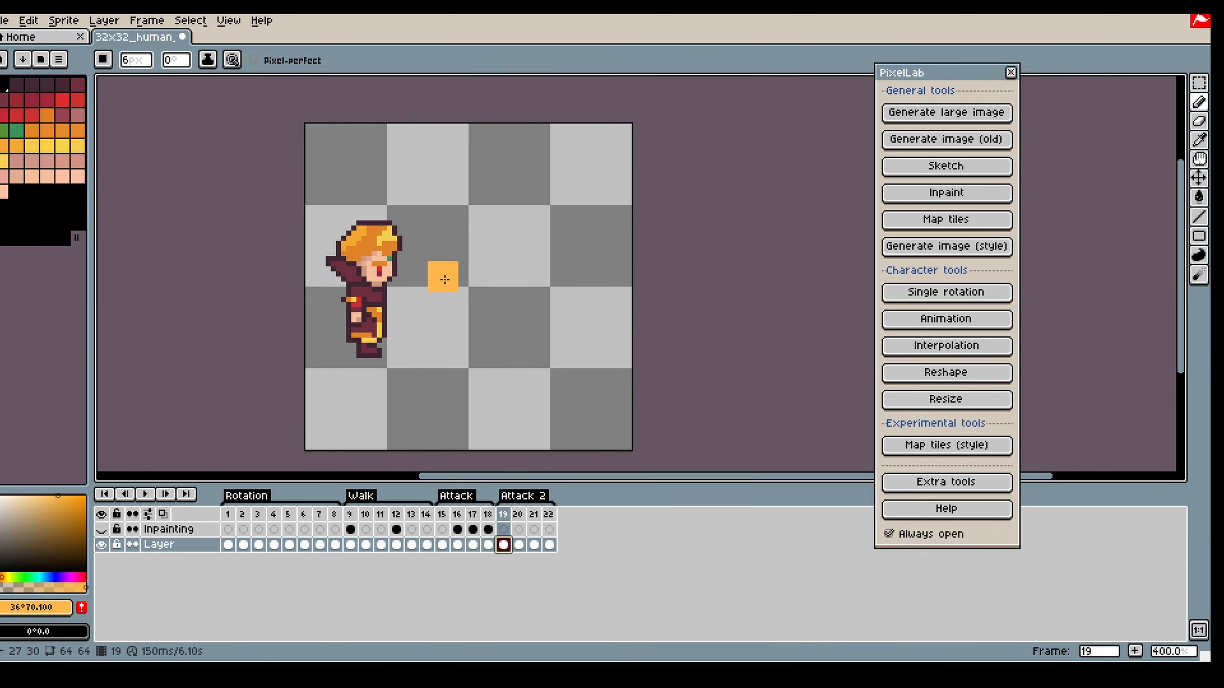
pyautogui.moveTo(442, 279); pyautogui.dragTo(441, 328)
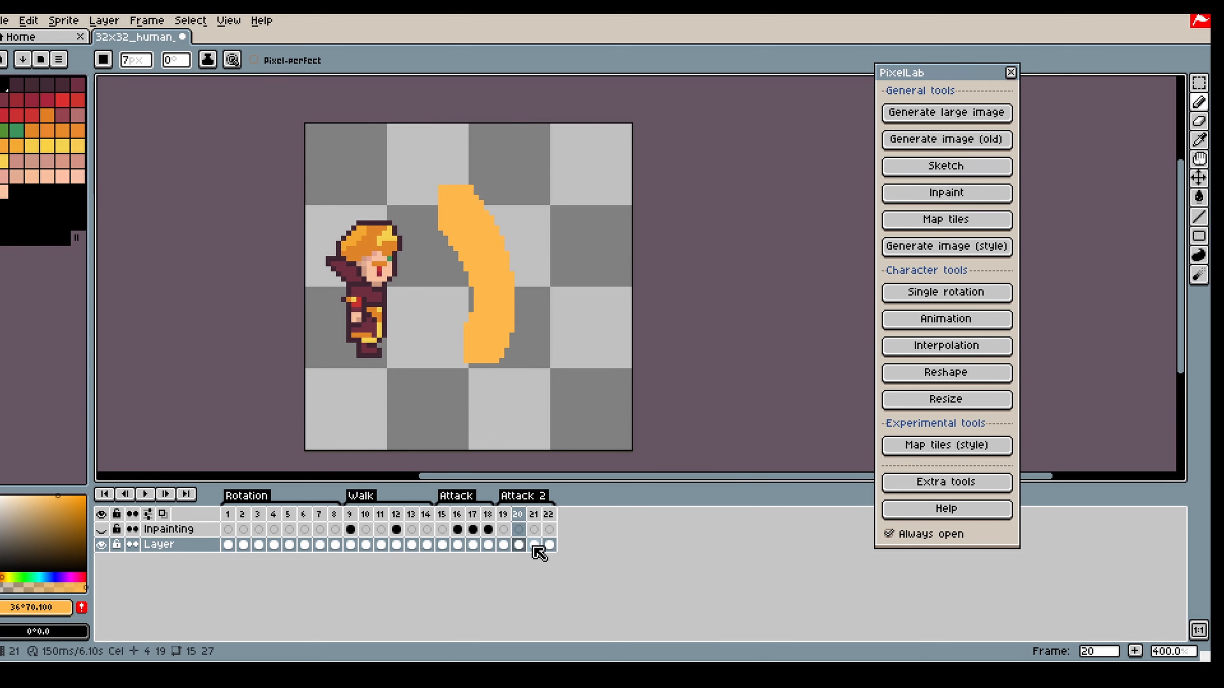
pyautogui.click(533, 514)
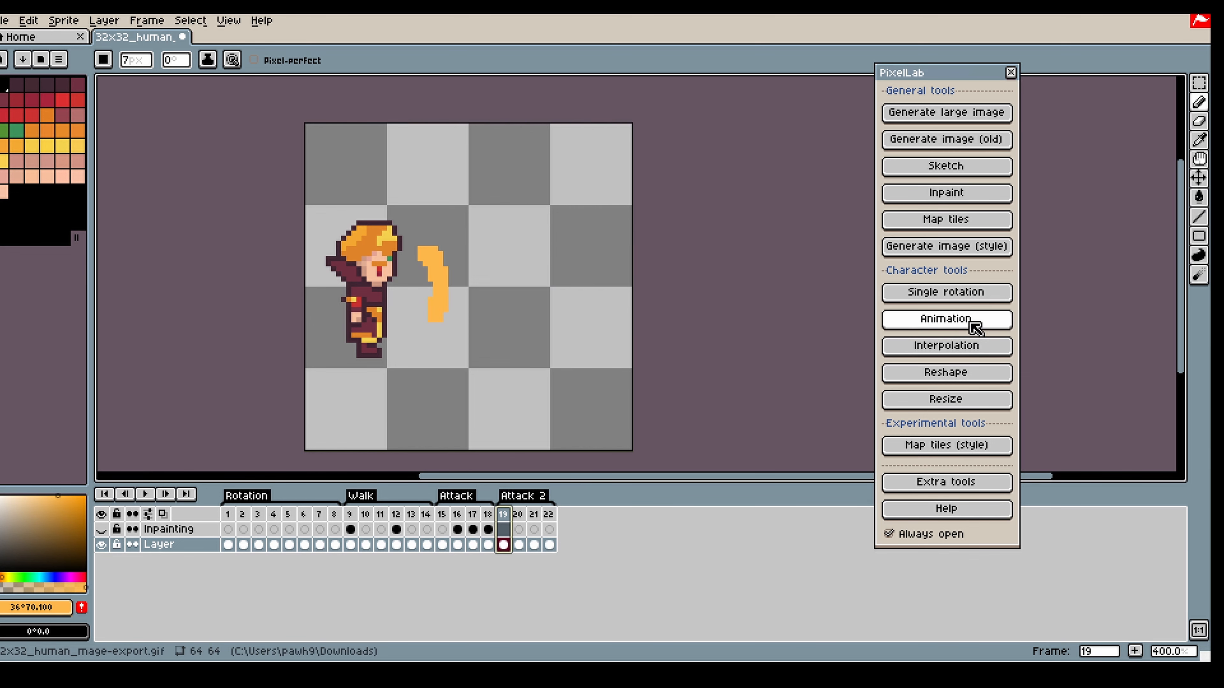
# Mask the sketched flame areas on the Inpainting layer for regeneration
pyautogui.click(945, 319)
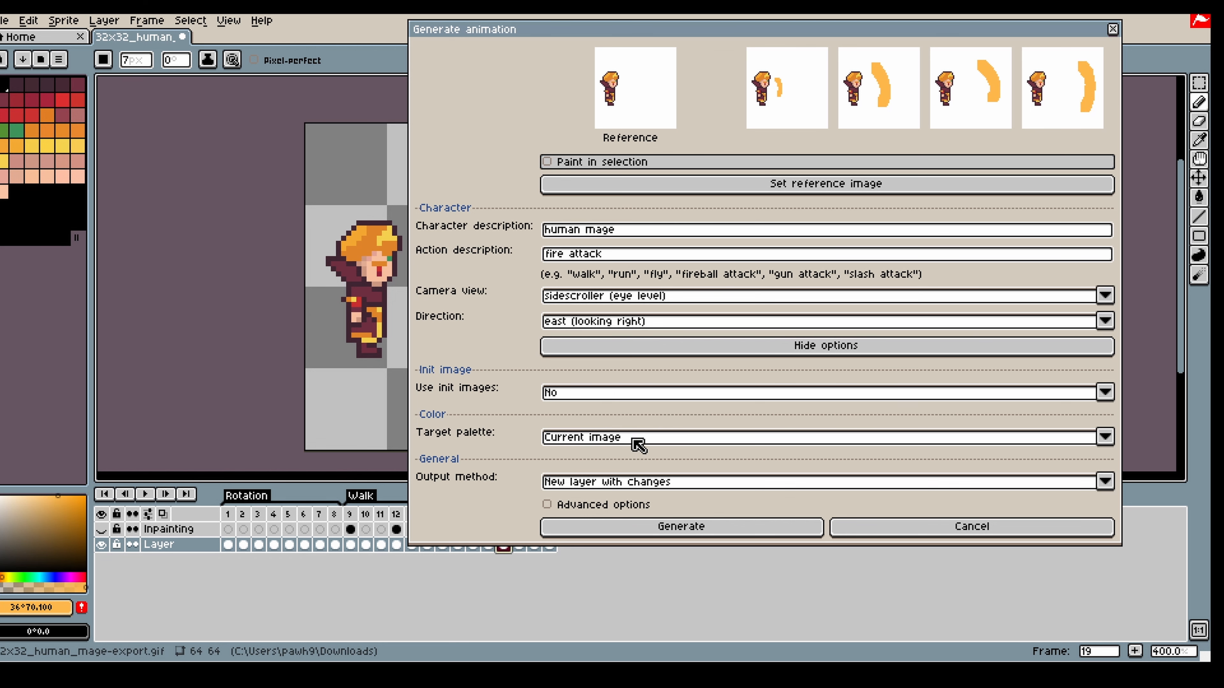
pyautogui.click(970, 526)
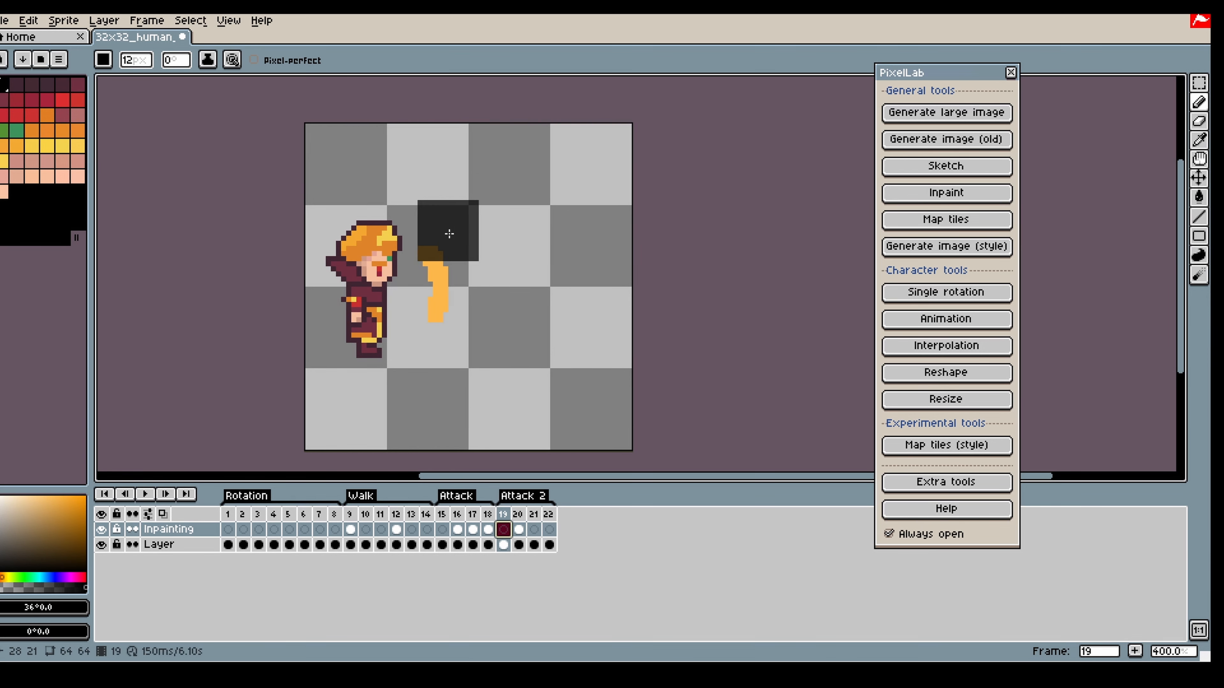
pyautogui.click(518, 514)
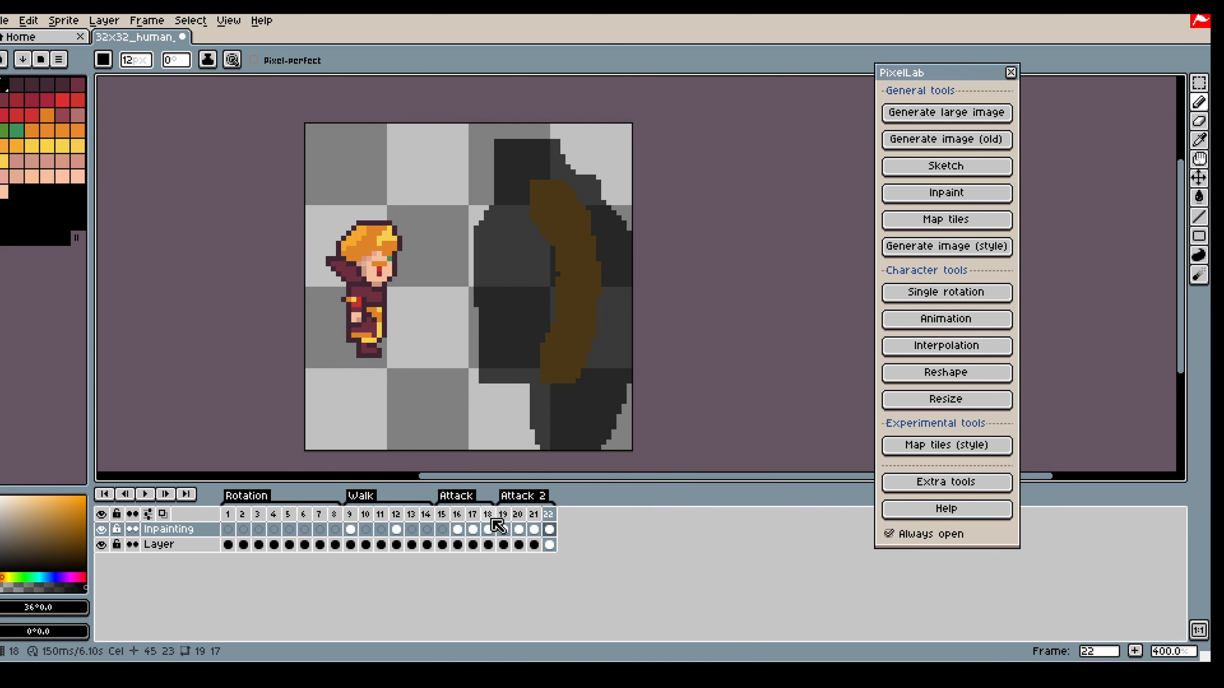
# Generate a 'fire wave attack' animation from the sketched init frames at lower strength
pyautogui.click(945, 319)
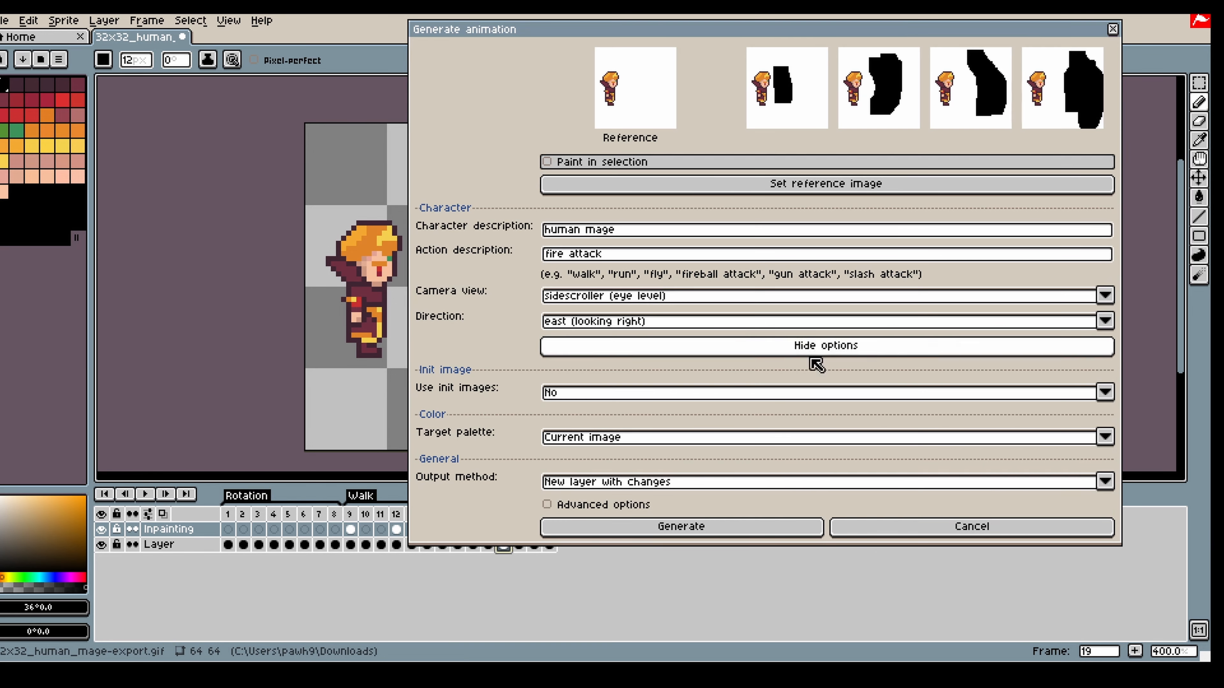
pyautogui.click(827, 392)
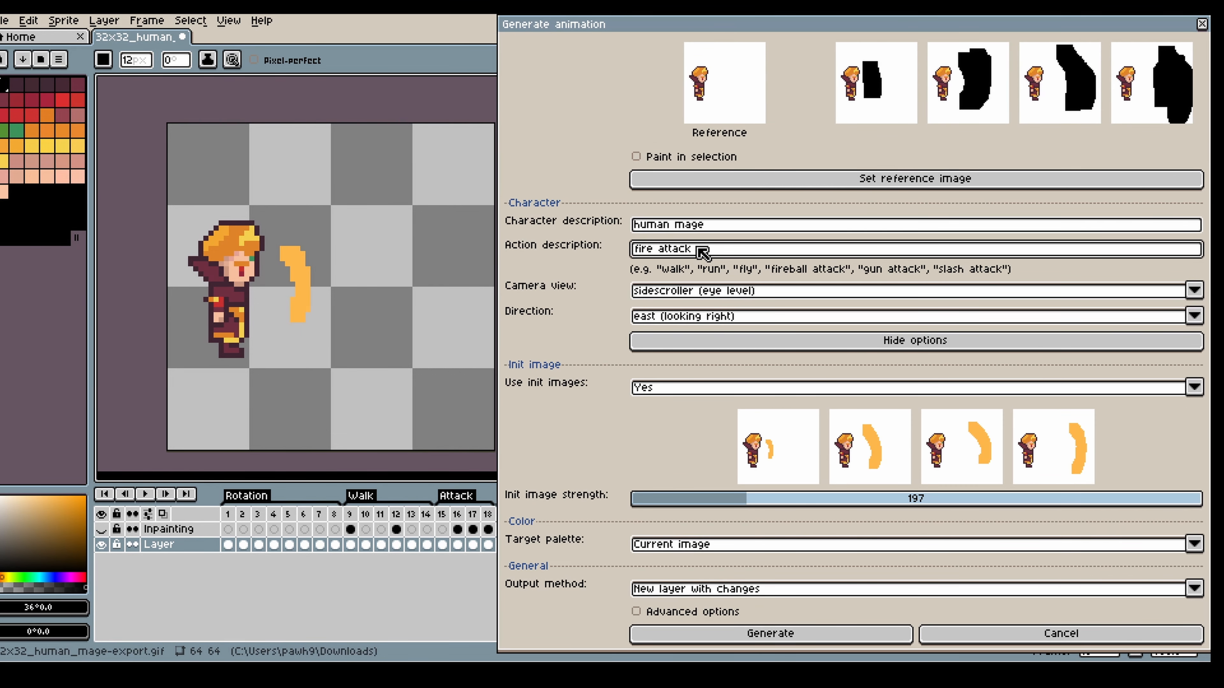
pyautogui.write('esb')
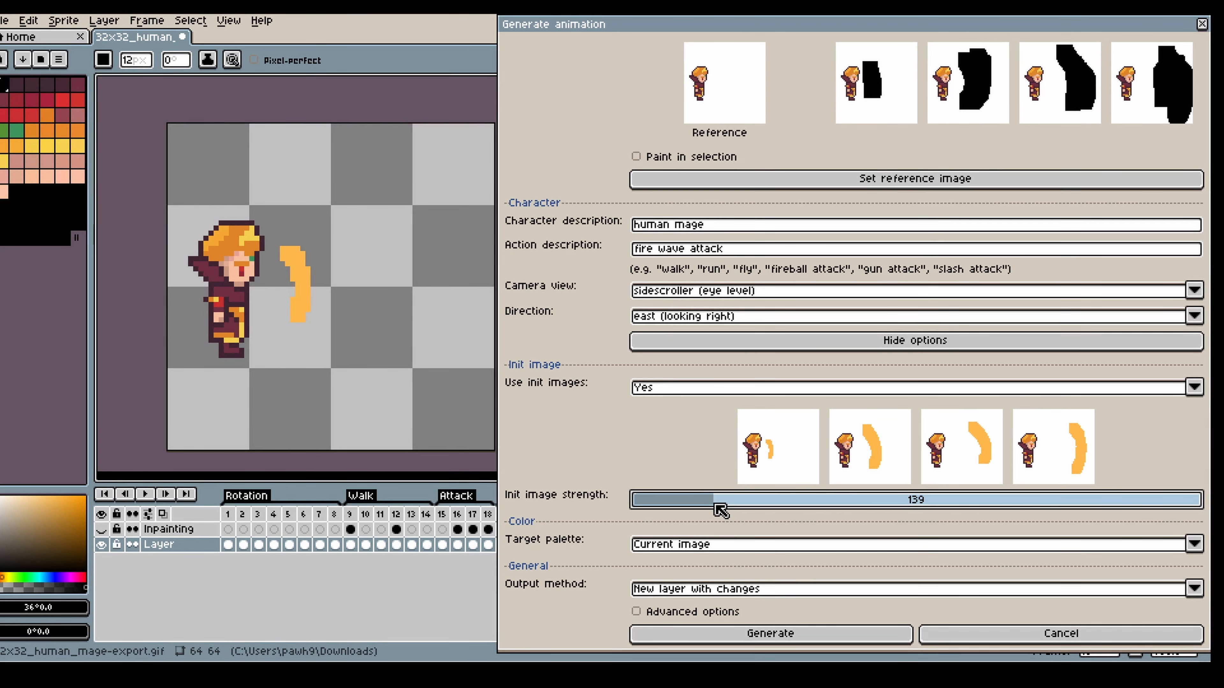
pyautogui.click(769, 633)
pyautogui.write('punc')
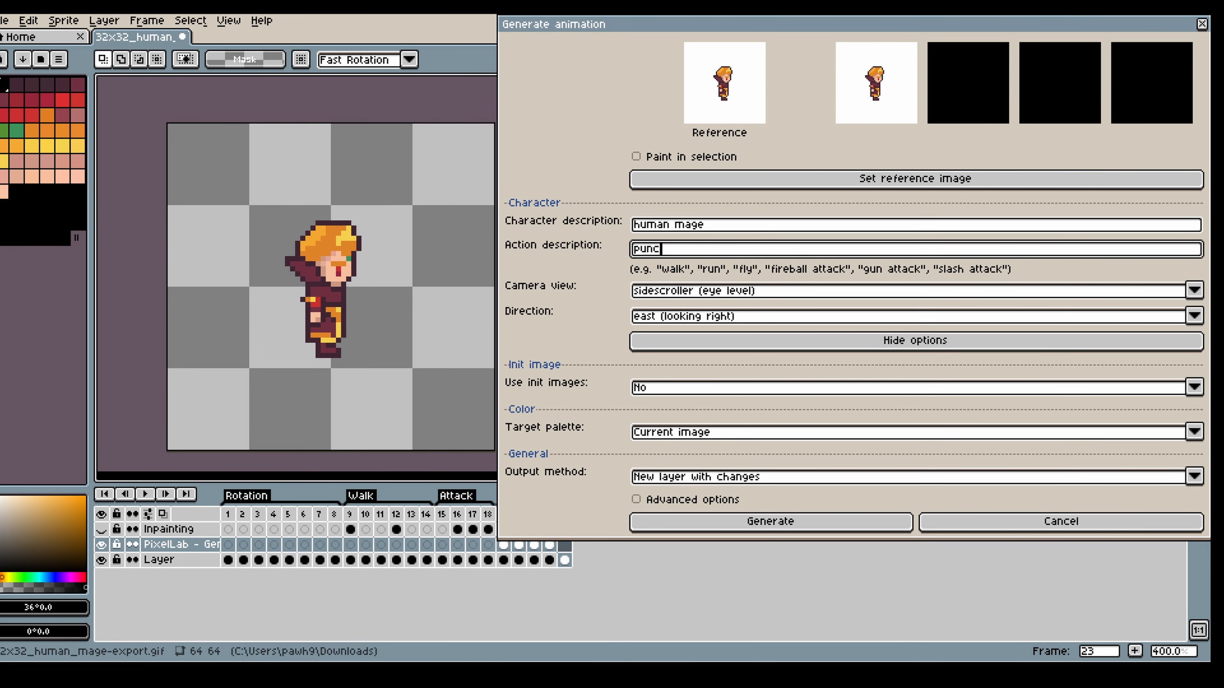
# Generate a 'punching' animation for the mage after the attack frames
pyautogui.write('hing')
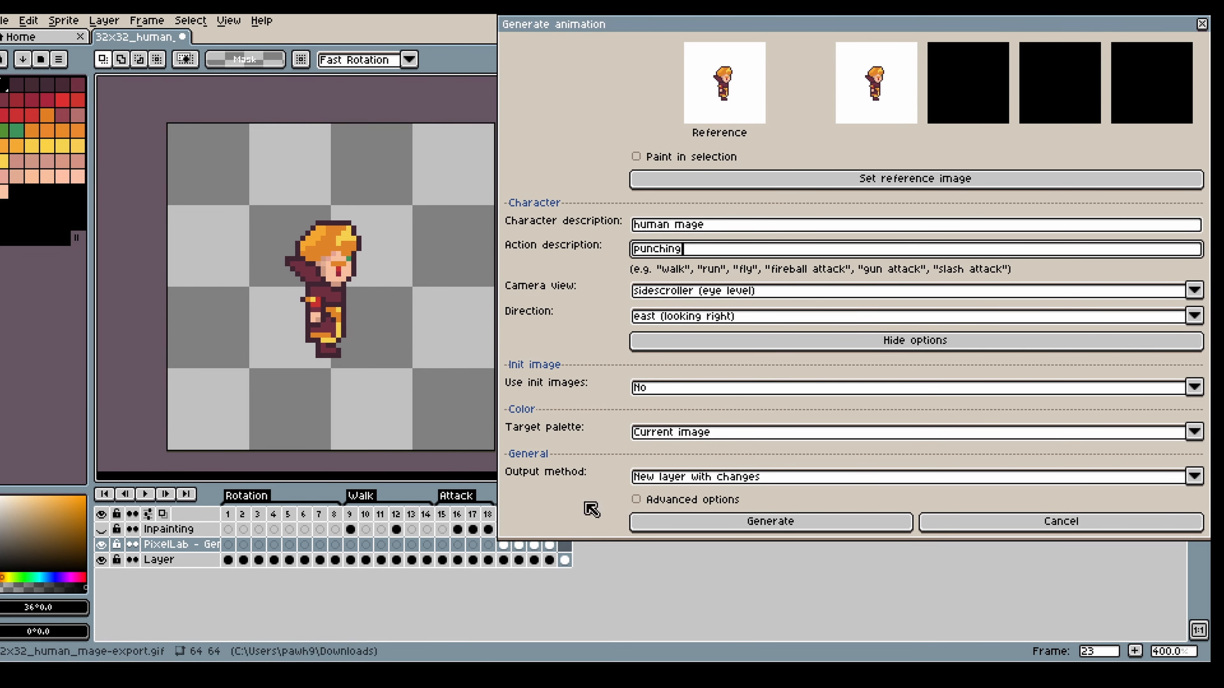
pyautogui.click(769, 522)
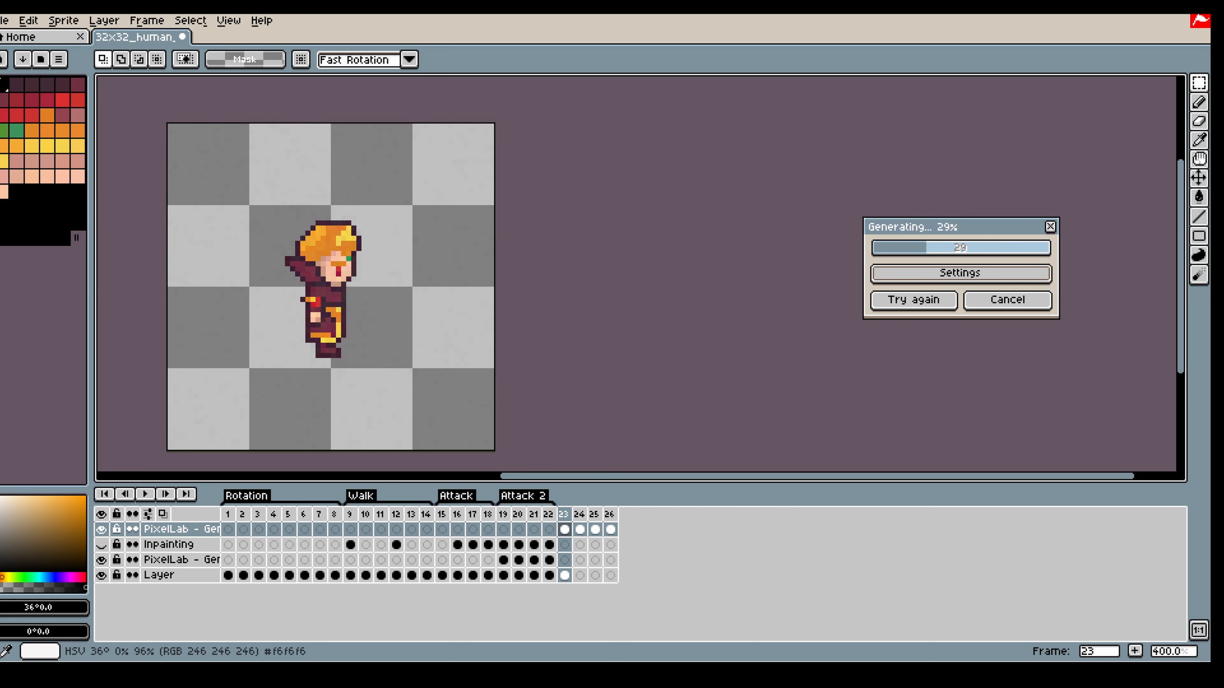
# Preview the generated punching frames and return to the generation settings
pyautogui.click(578, 515)
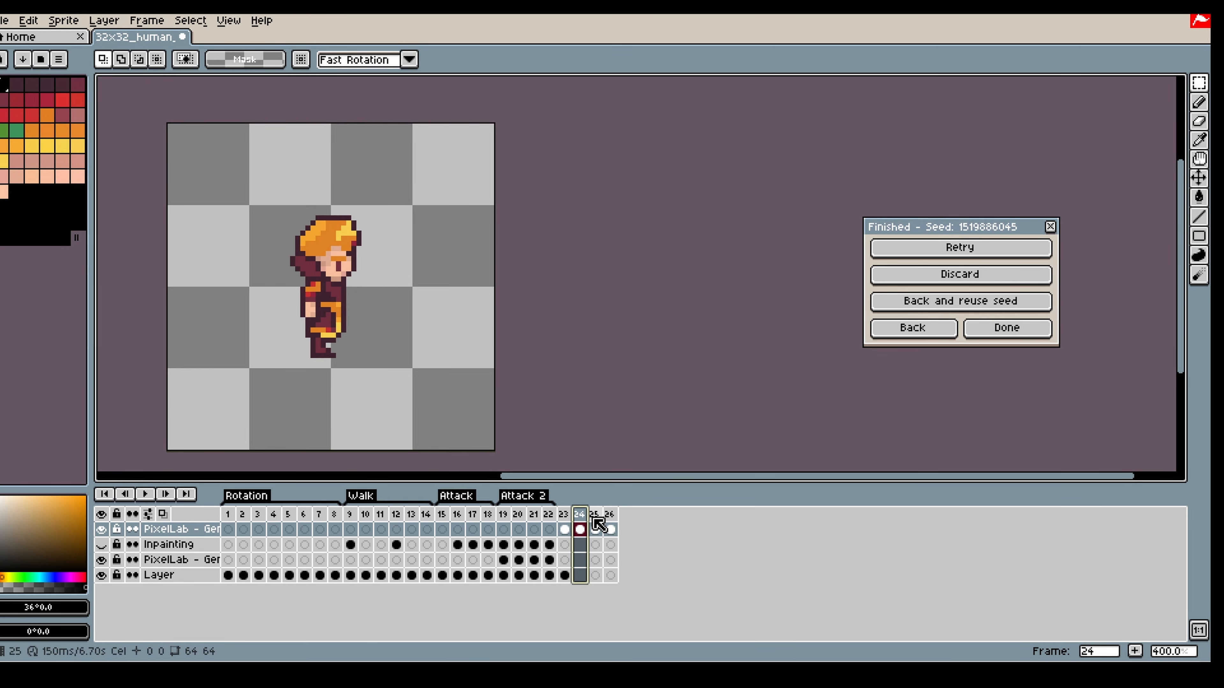
pyautogui.click(599, 515)
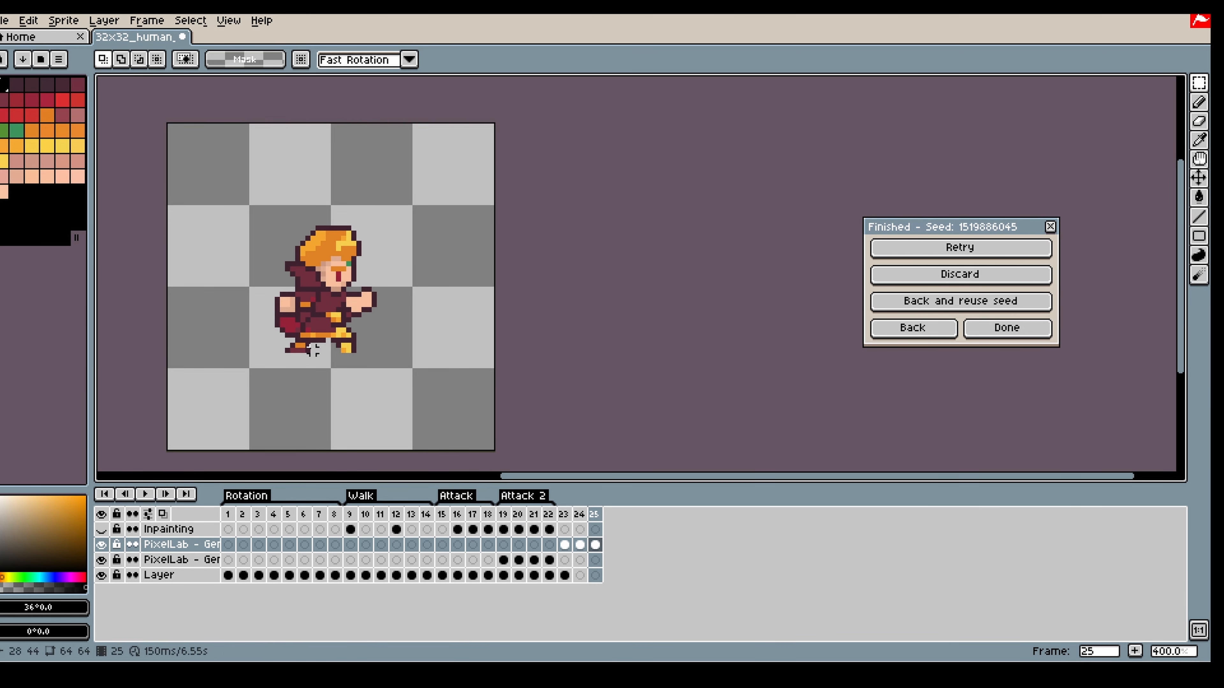
pyautogui.click(563, 515)
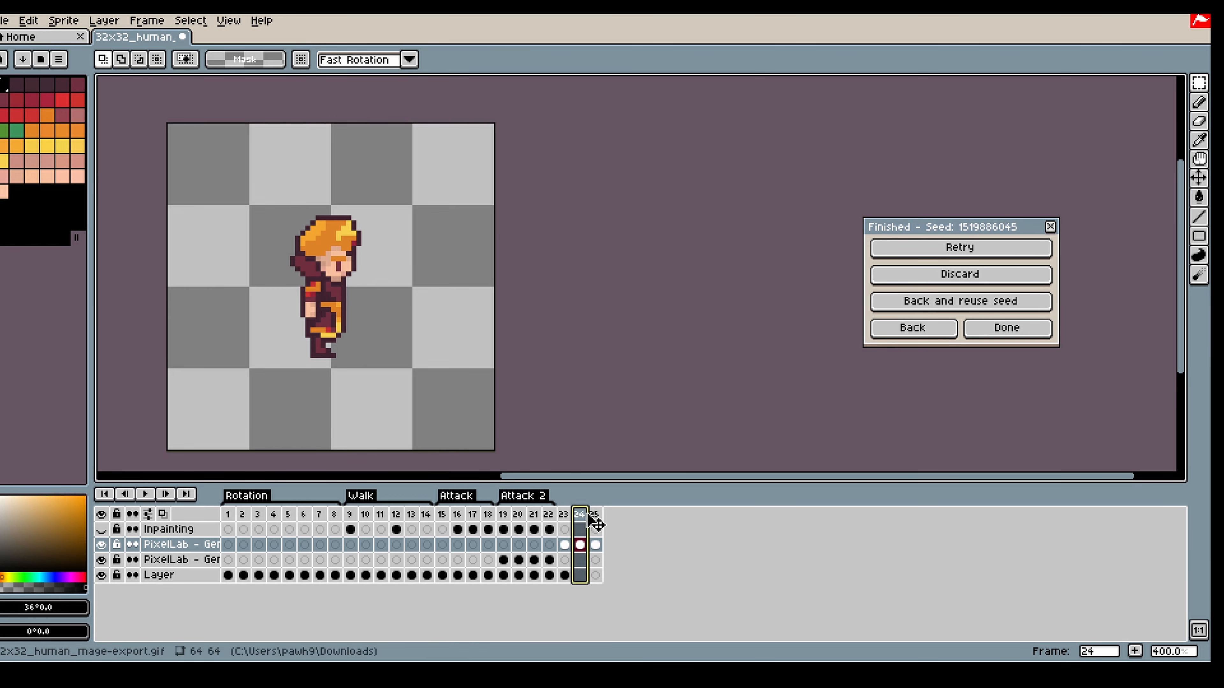
pyautogui.click(580, 544)
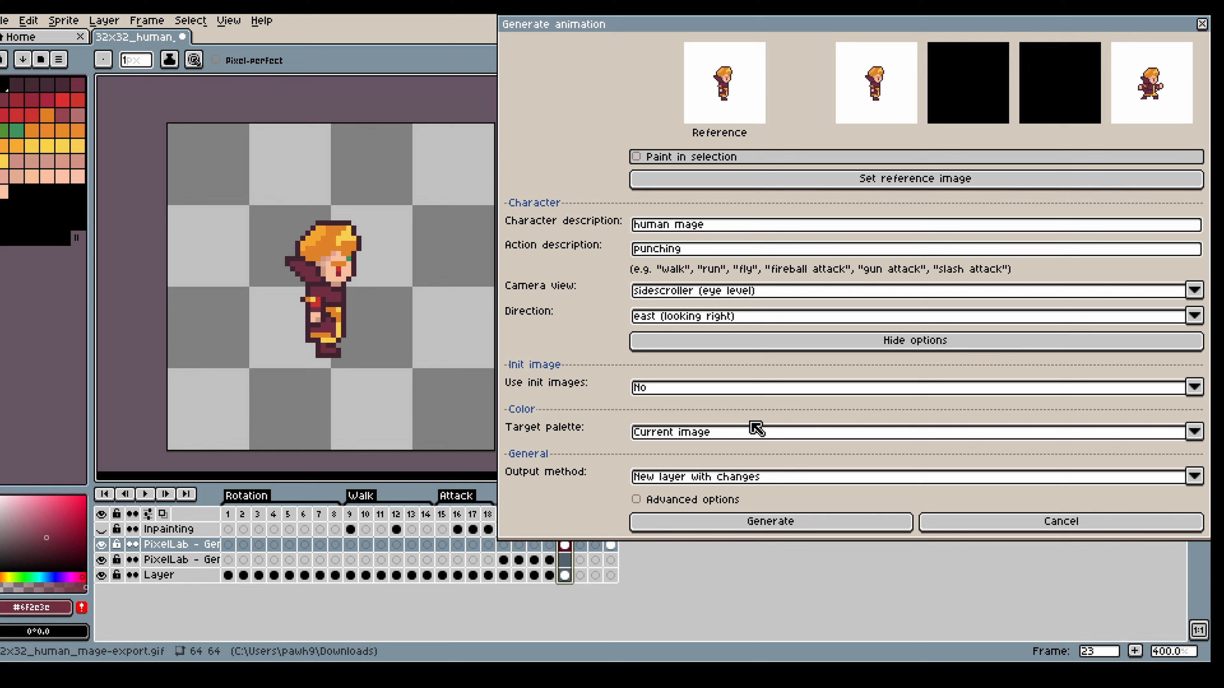
# Enable Advanced Options and generate another six-frame punching set with a new seed
pyautogui.click(637, 500)
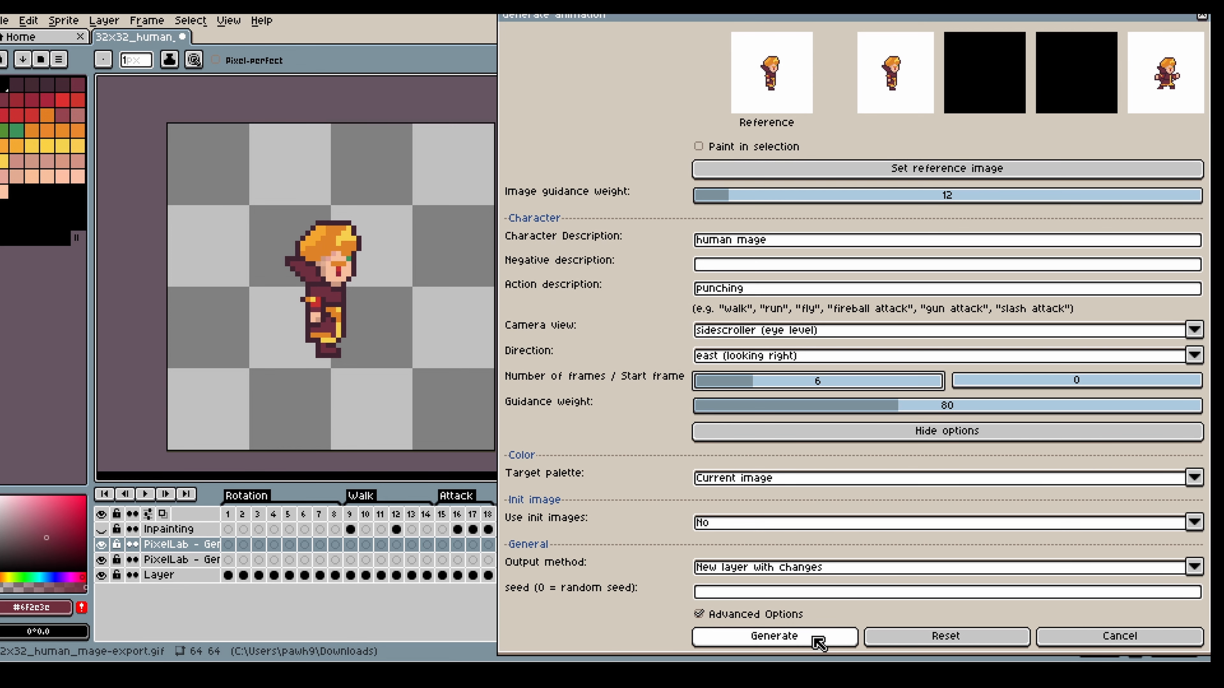
pyautogui.click(773, 636)
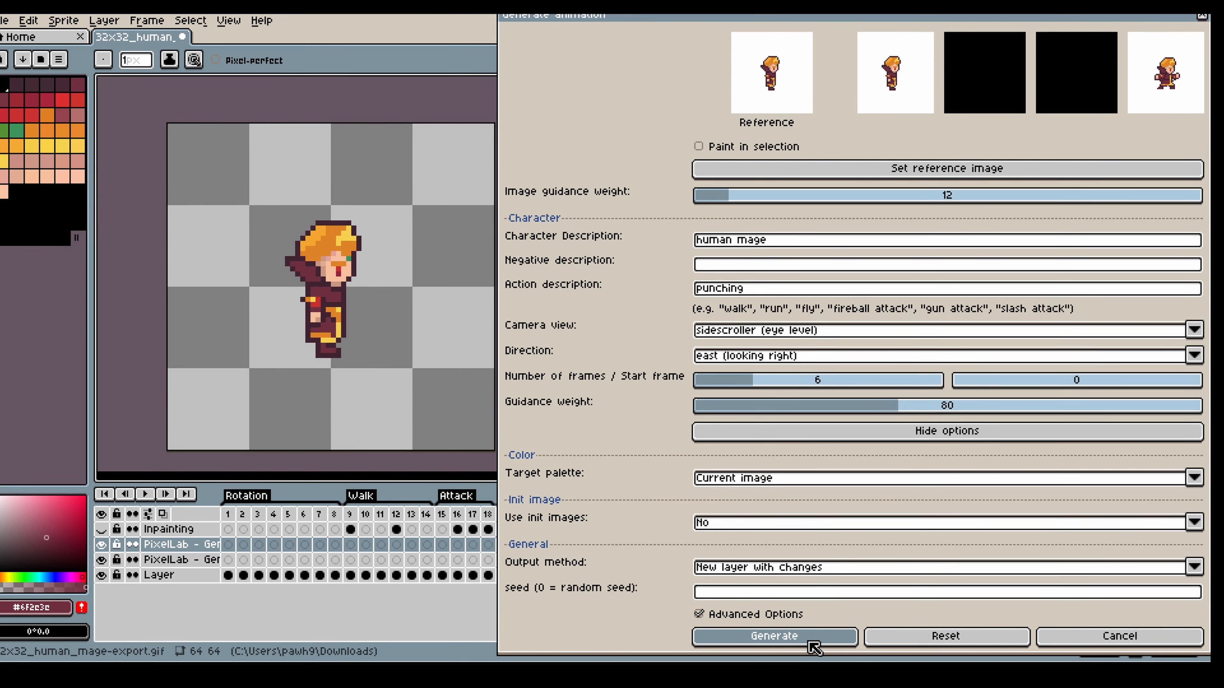
pyautogui.click(773, 636)
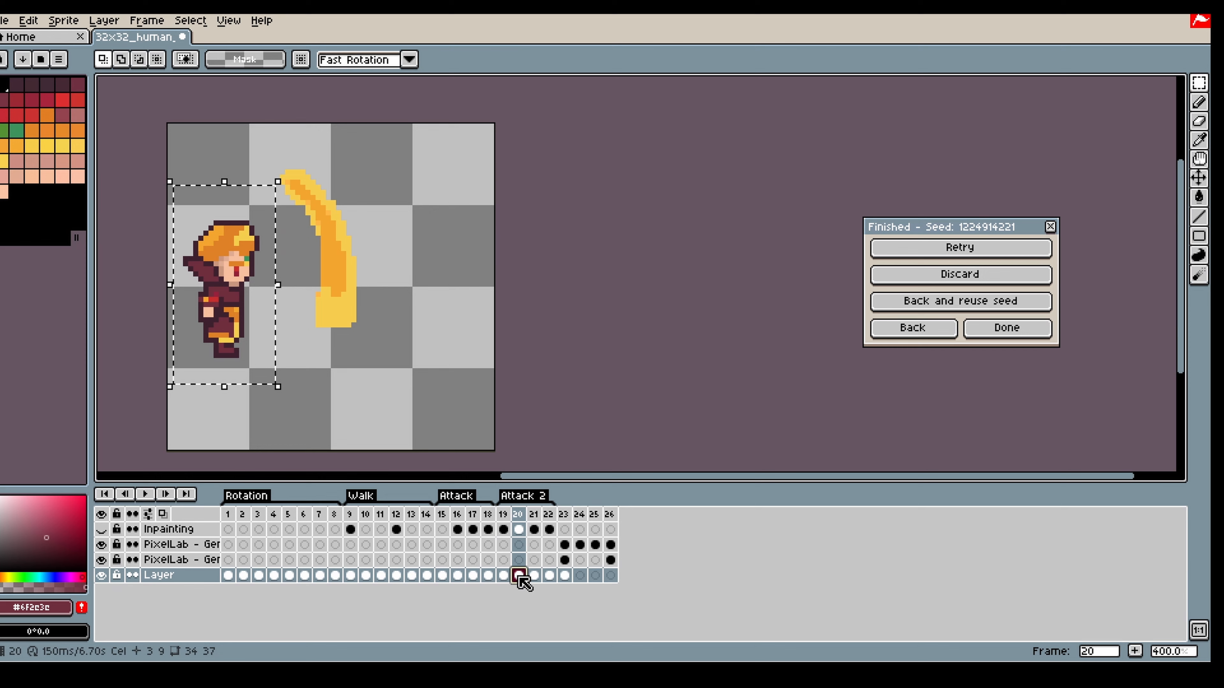
# Review the finished 38-frame sprite, viewing flame frame 20 and walking frame 30
pyautogui.click(533, 522)
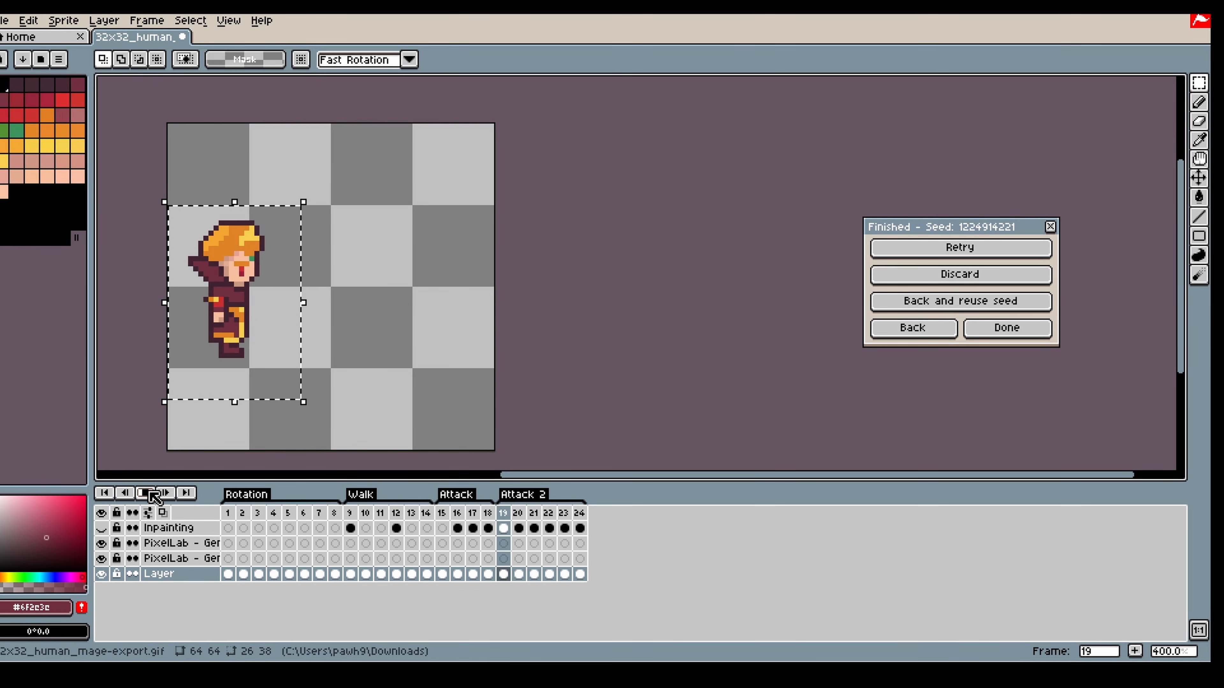
pyautogui.click(164, 494)
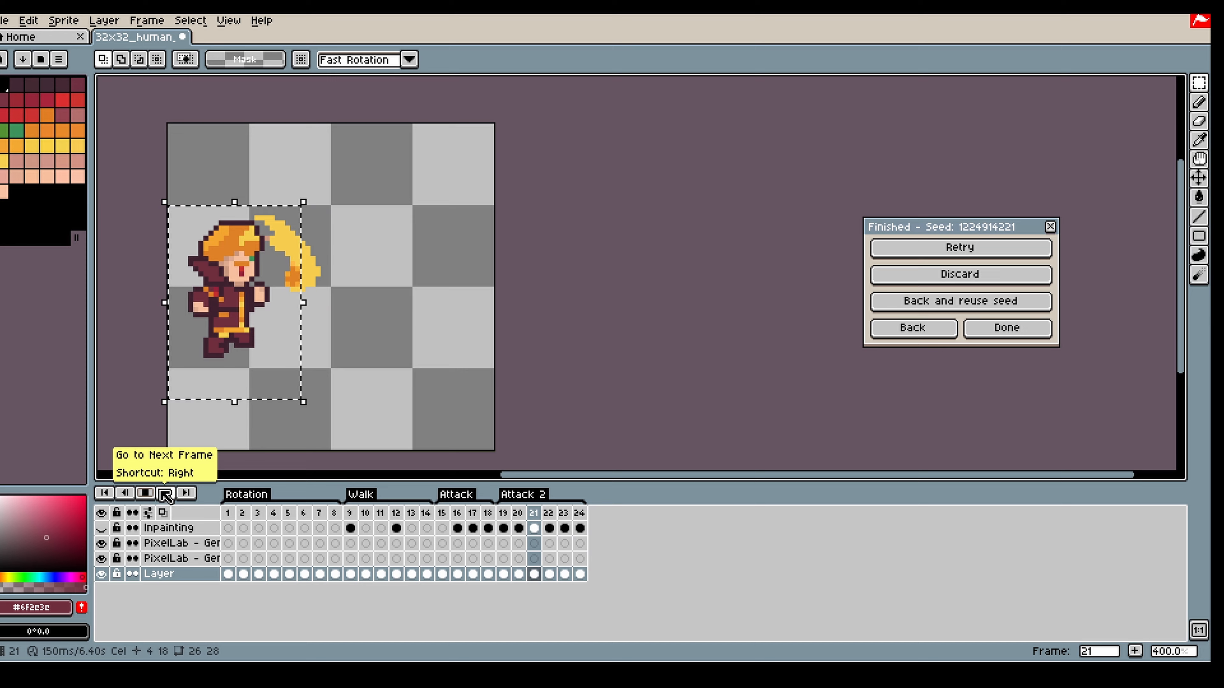
pyautogui.click(1005, 327)
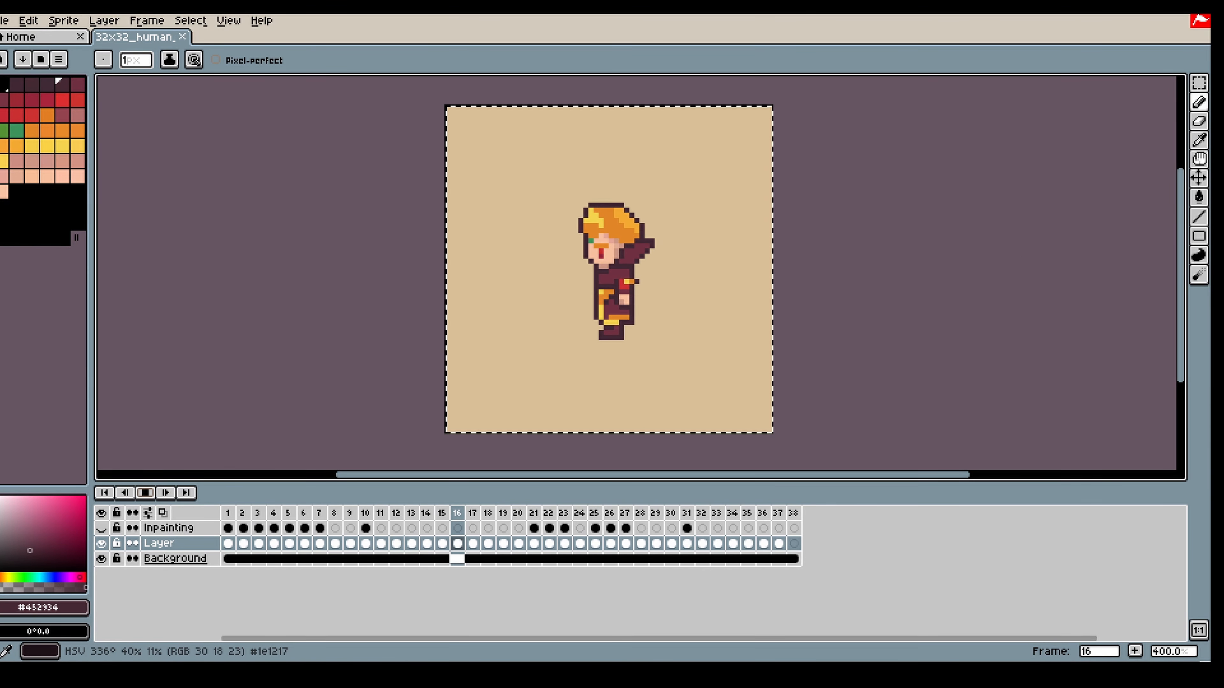
pyautogui.click(519, 543)
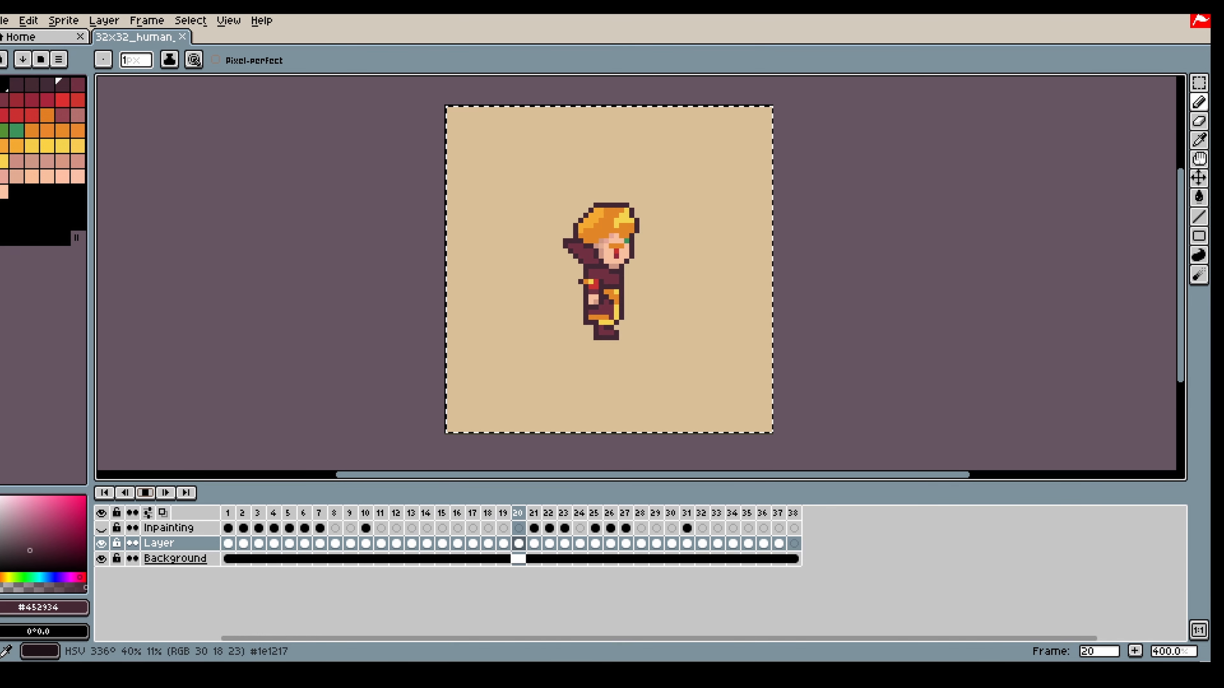
pyautogui.click(670, 514)
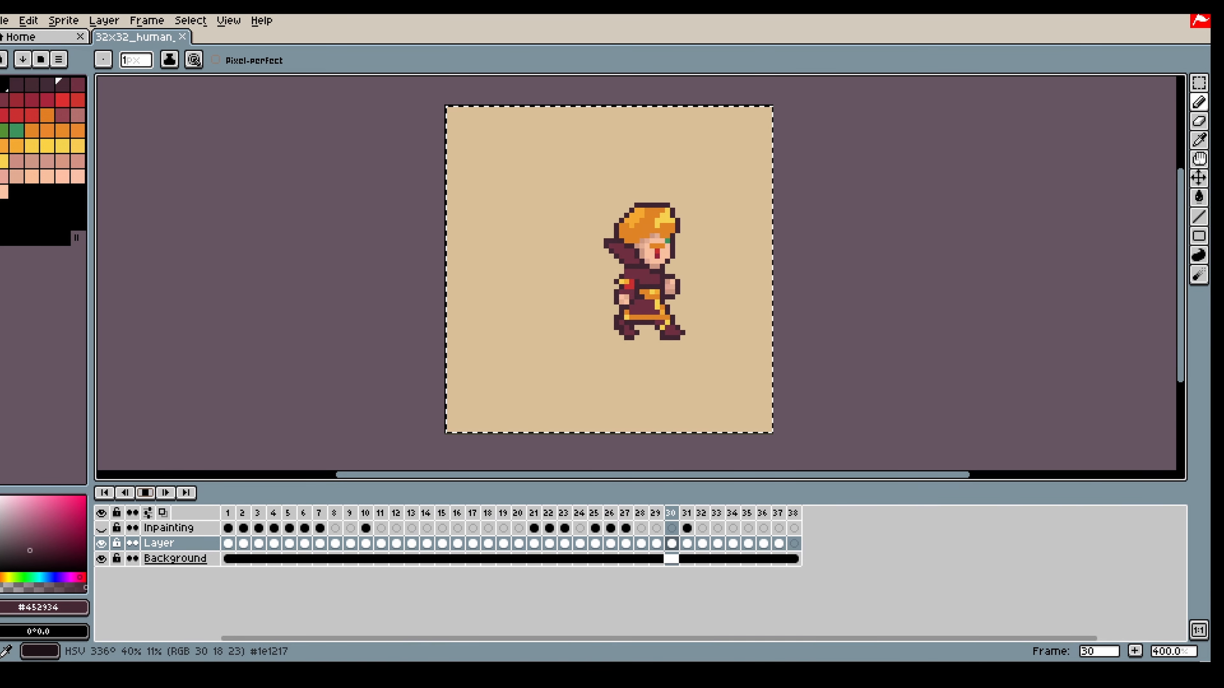